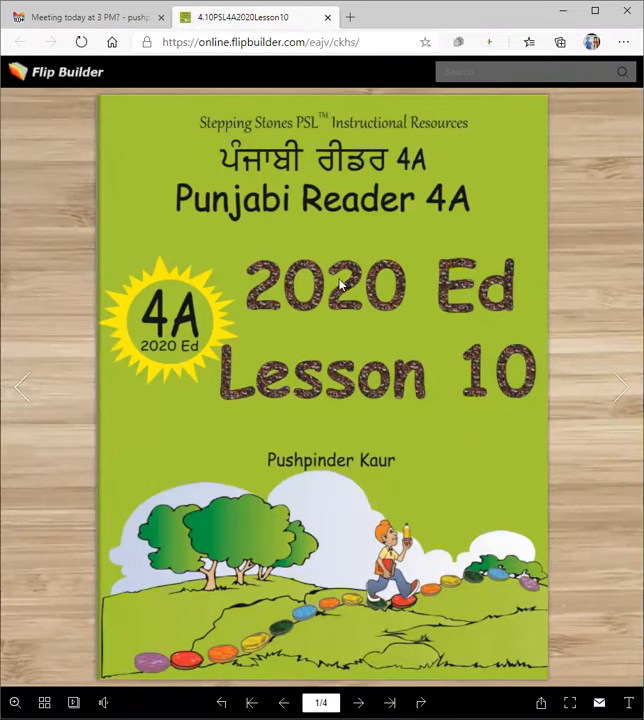
- Flip from the Lesson 10 cover to page 36, the sports names vocabulary
click(622, 387)
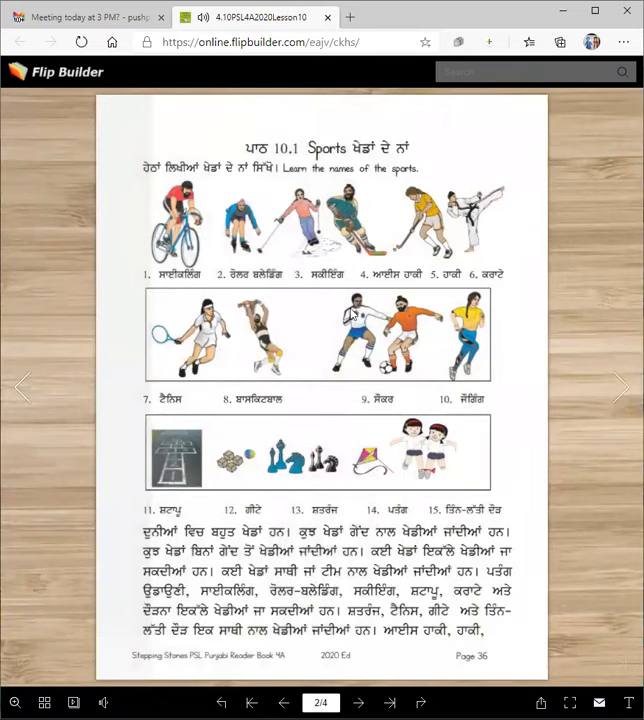
mouse_move(417, 160)
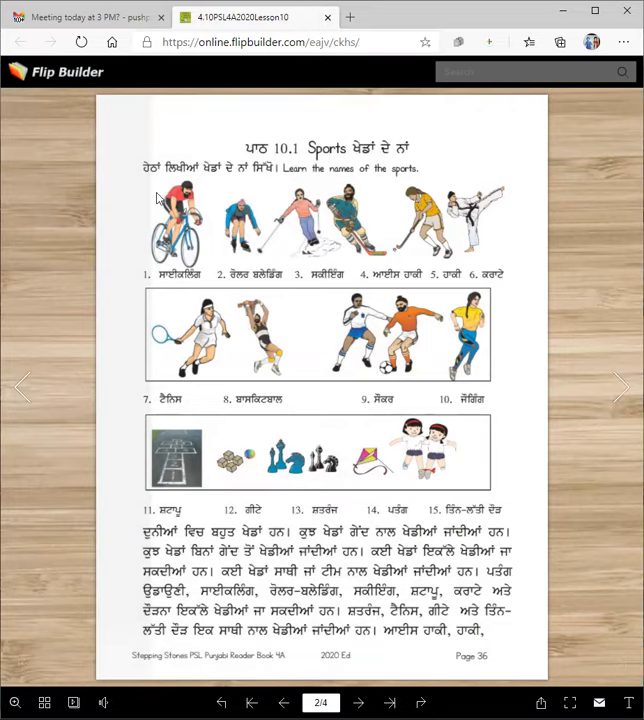
mouse_move(158, 197)
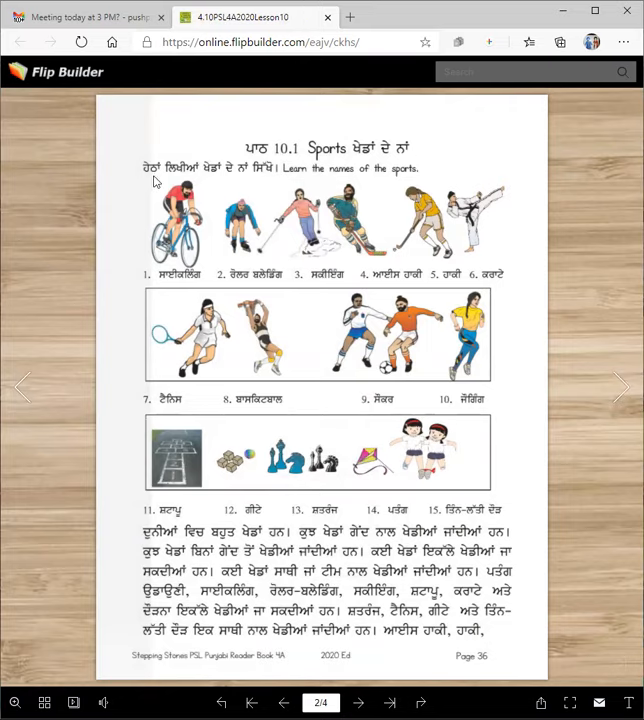
mouse_move(275, 175)
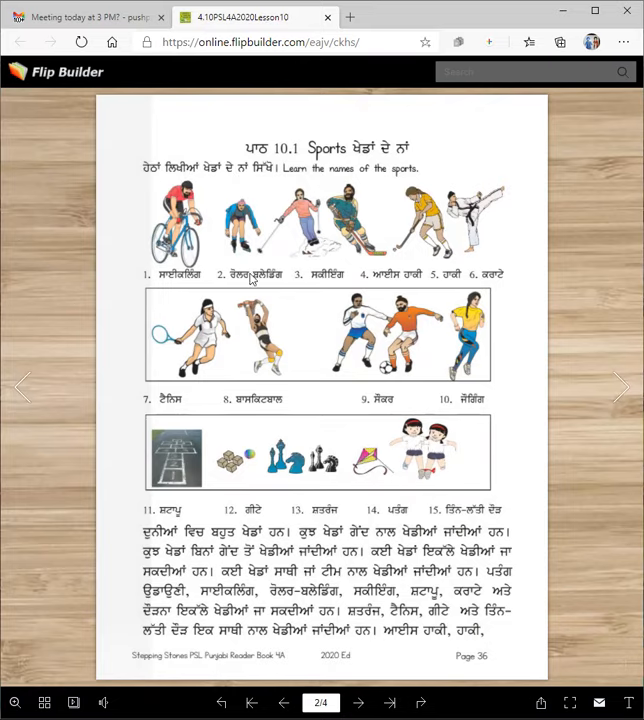
mouse_move(338, 280)
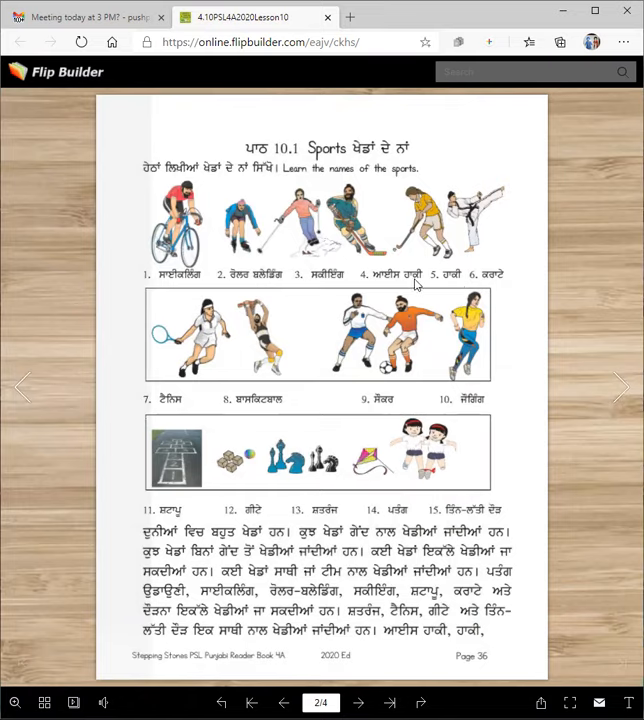
mouse_move(152, 402)
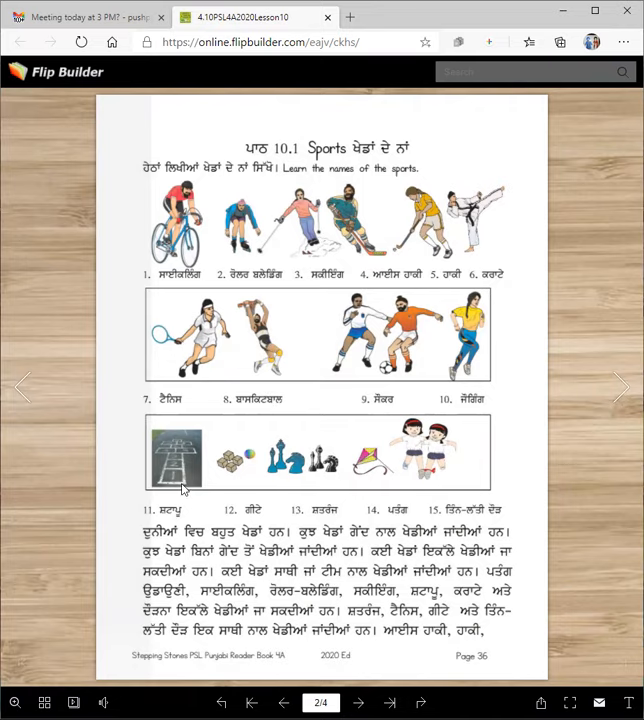
mouse_move(258, 511)
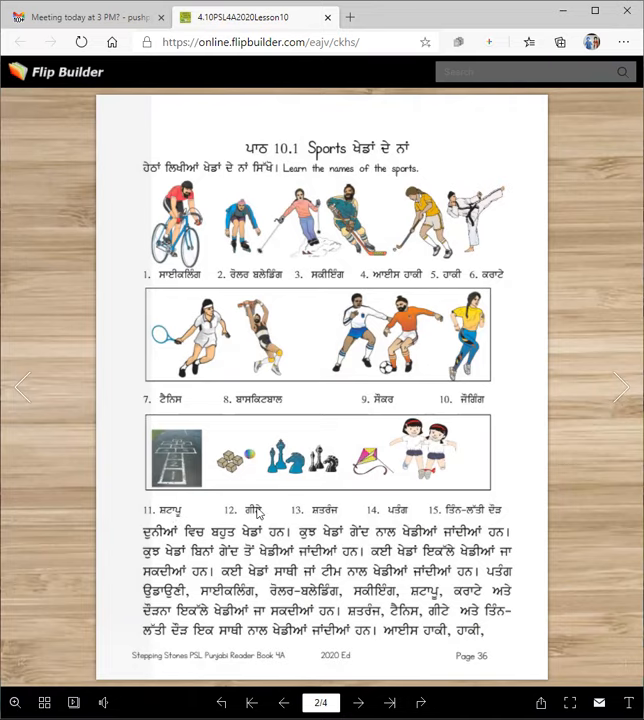
mouse_move(331, 517)
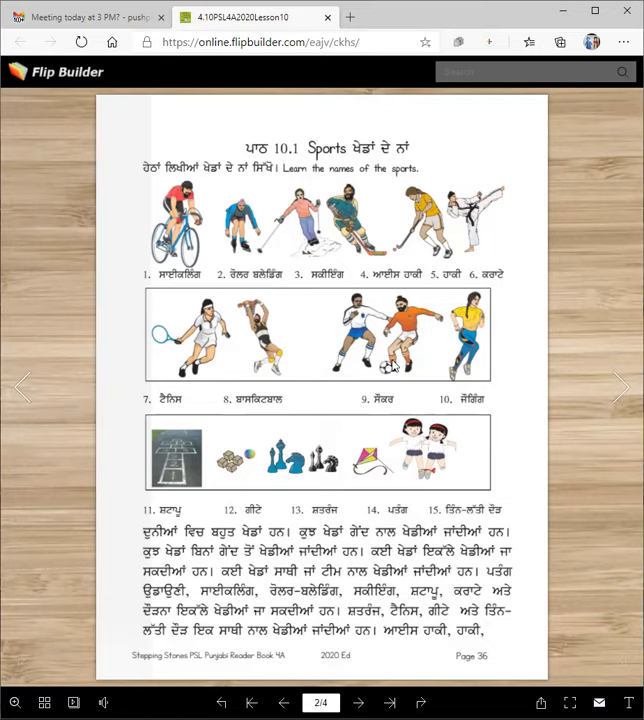
mouse_move(265, 378)
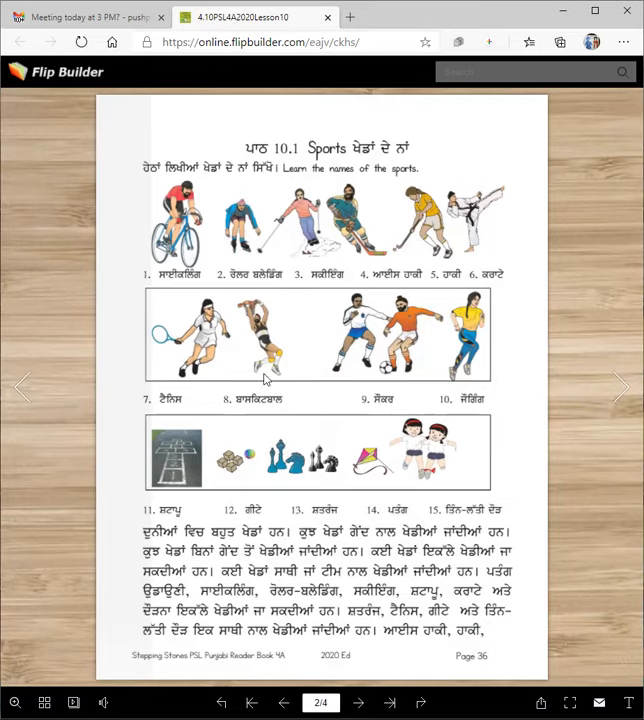
mouse_move(177, 404)
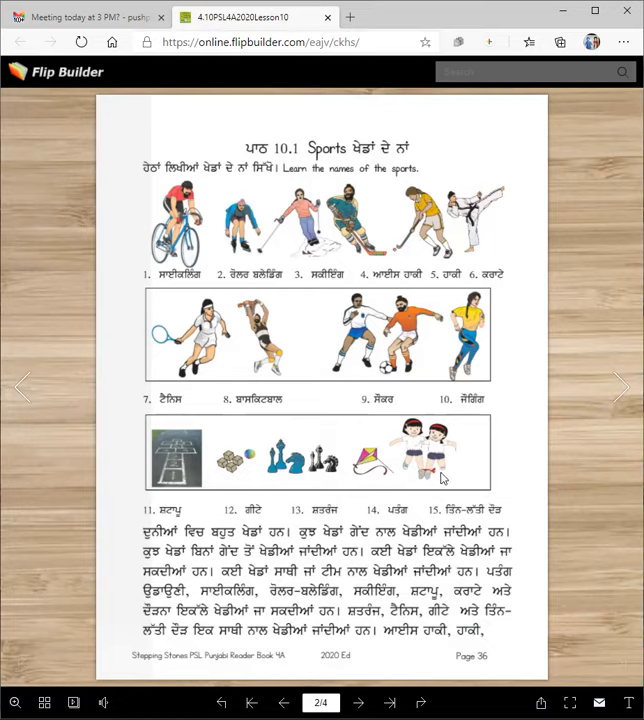
mouse_move(410, 266)
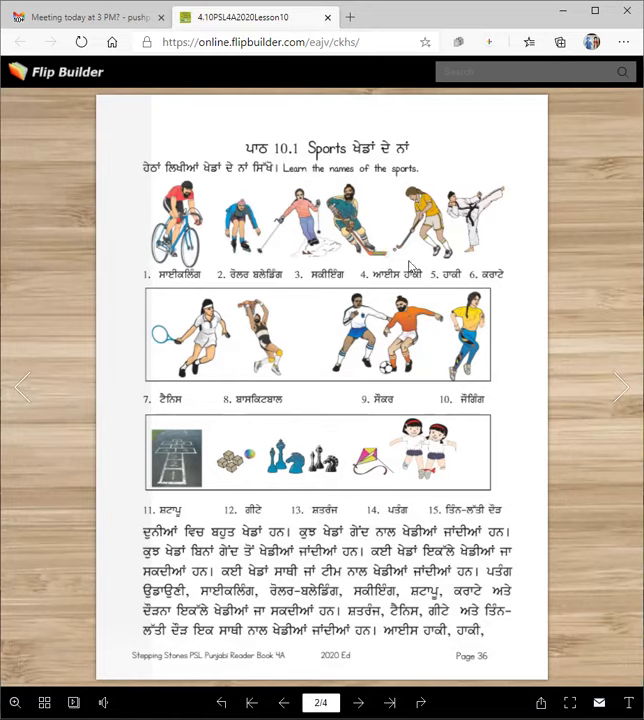
mouse_move(241, 368)
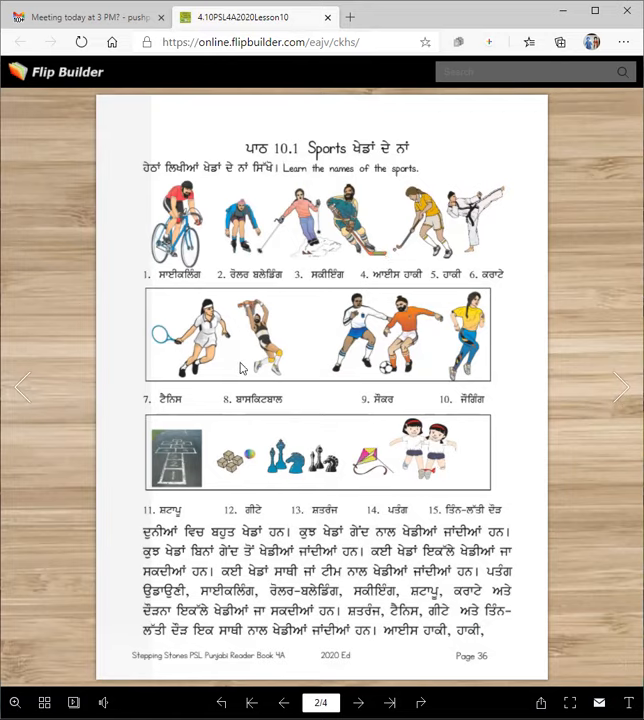
mouse_move(223, 362)
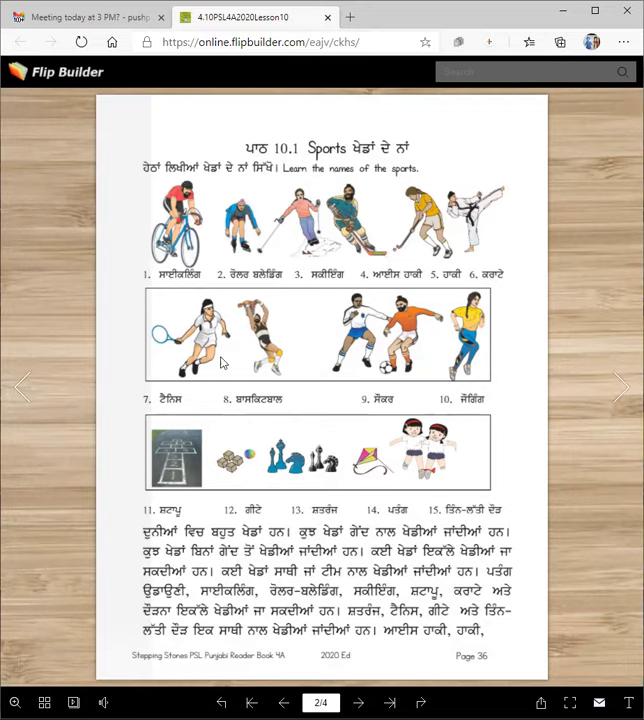
mouse_move(388, 293)
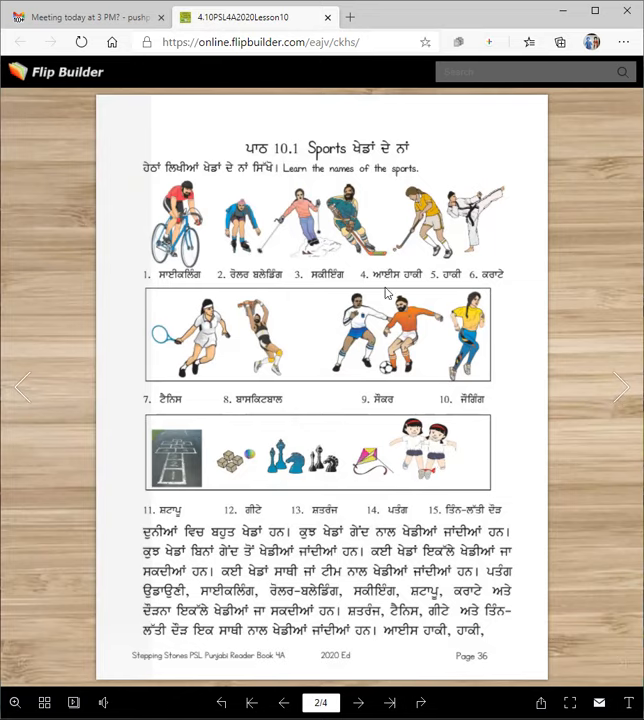
mouse_move(385, 442)
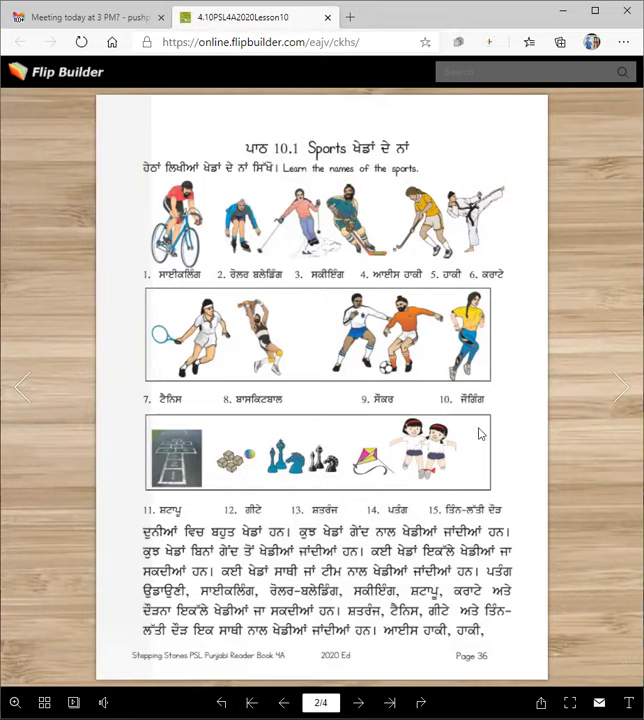
mouse_move(238, 291)
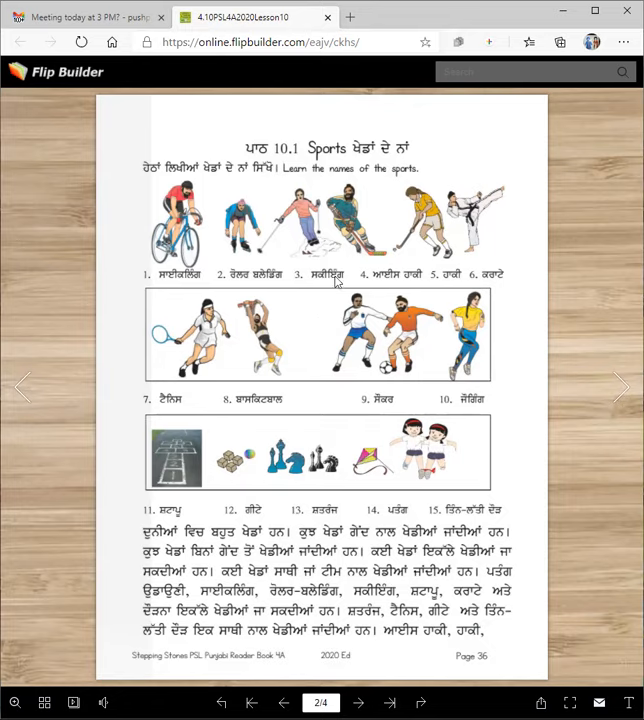
mouse_move(485, 418)
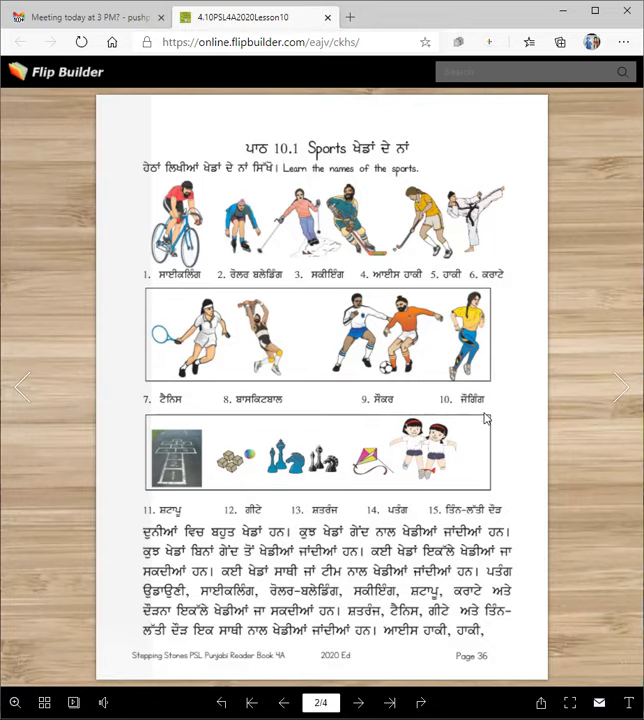
mouse_move(168, 500)
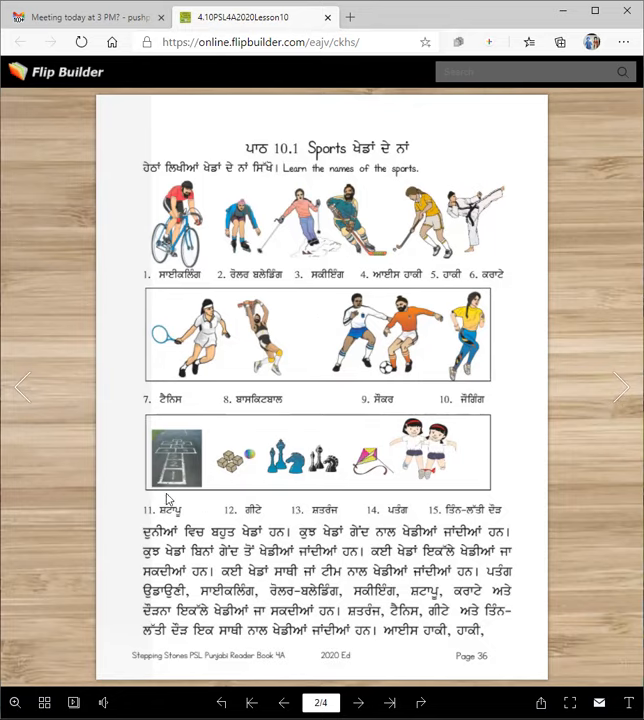
mouse_move(316, 500)
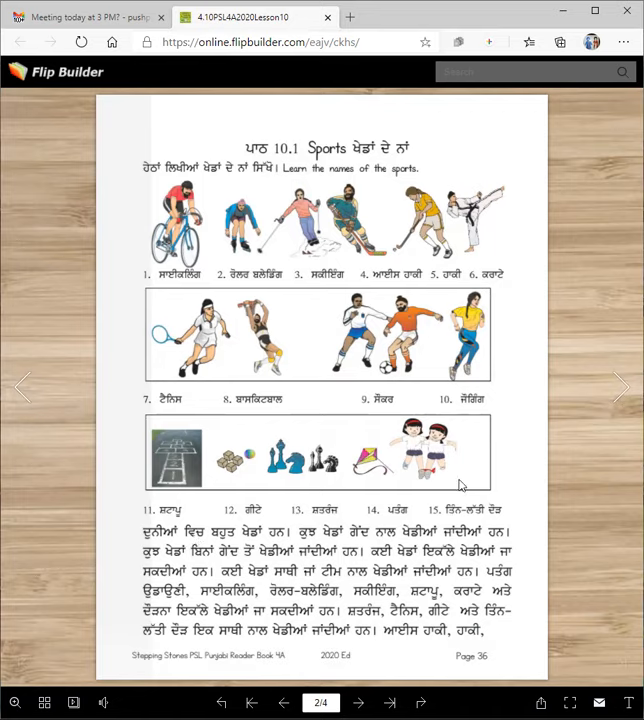
mouse_move(490, 520)
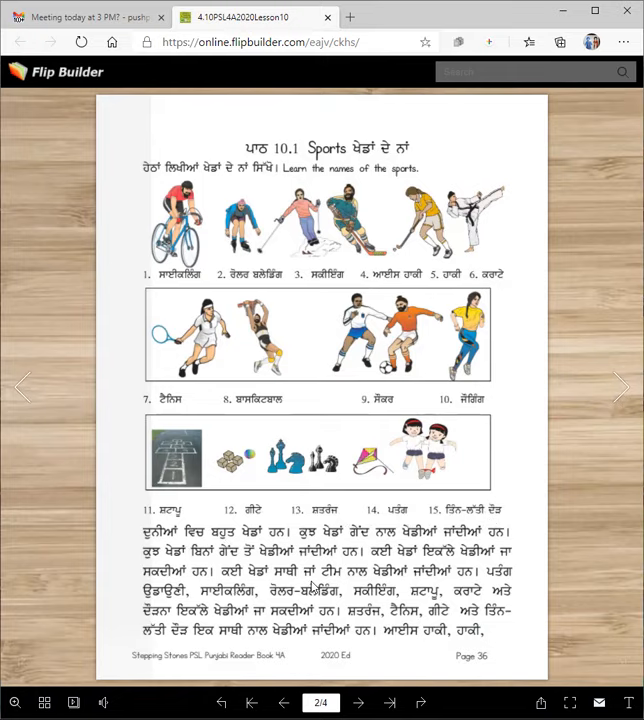
mouse_move(479, 582)
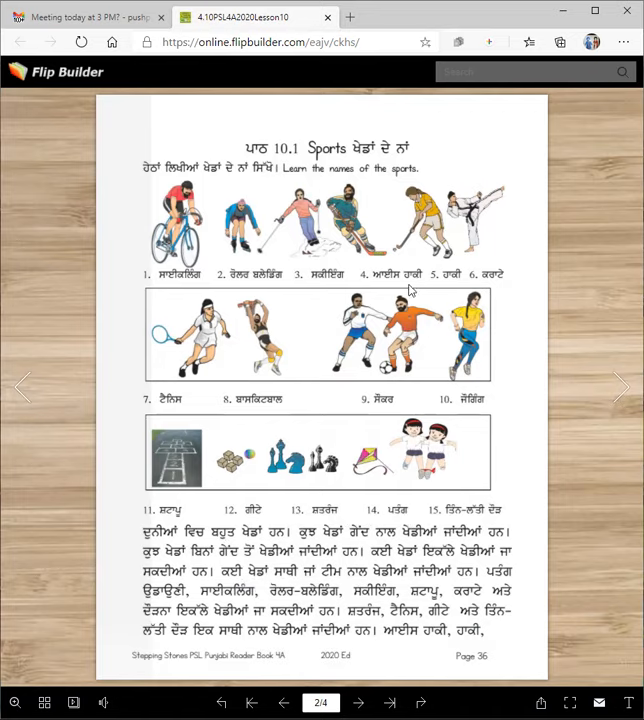
mouse_move(408, 232)
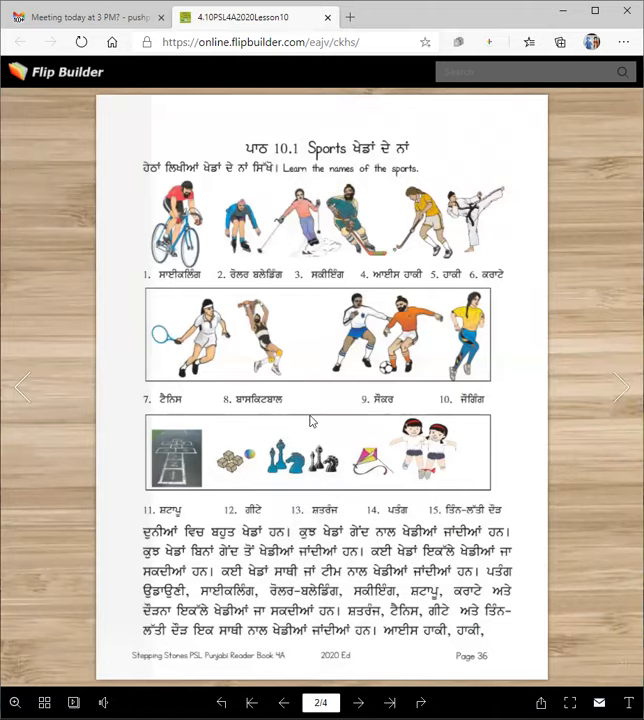
mouse_move(388, 403)
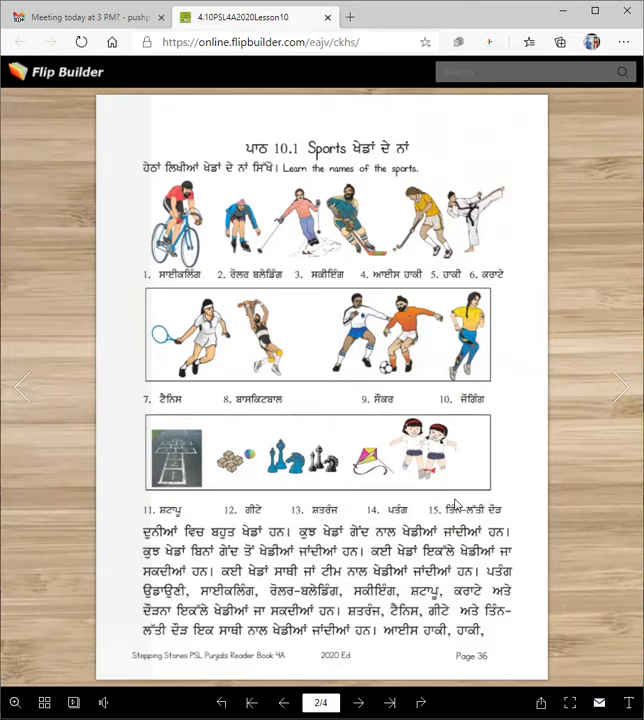
mouse_move(452, 510)
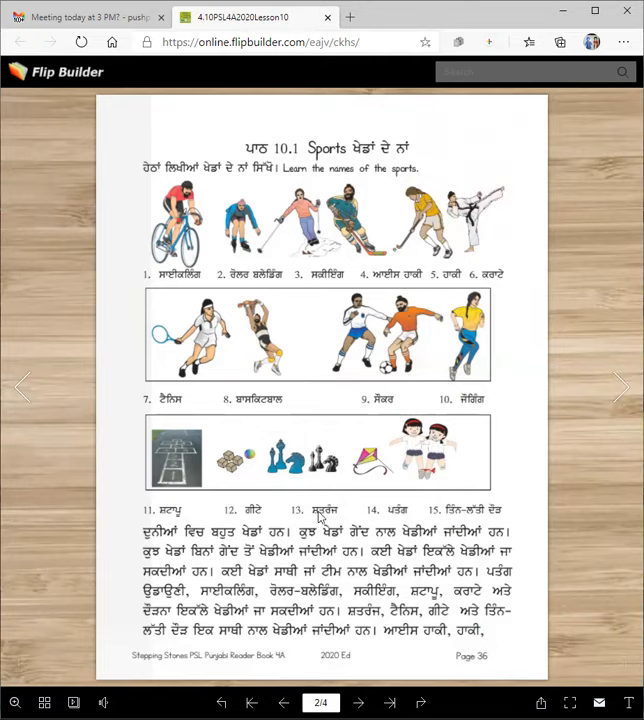
mouse_move(236, 476)
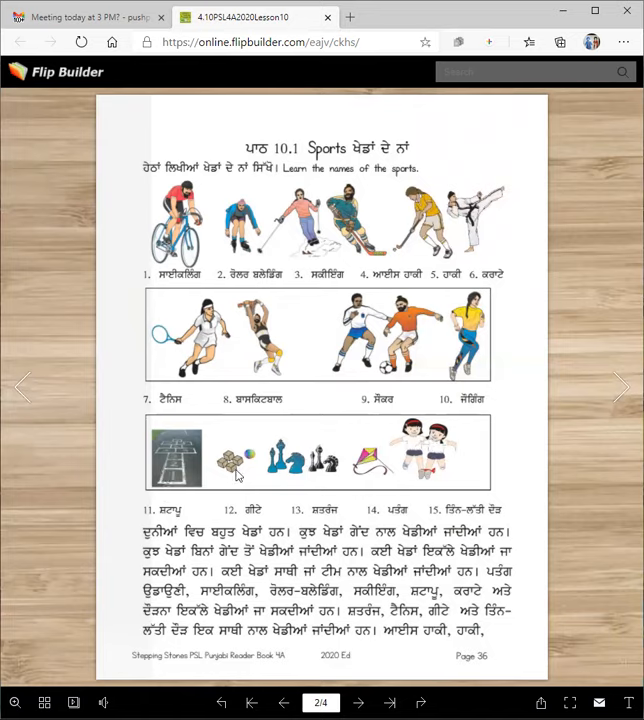
mouse_move(412, 250)
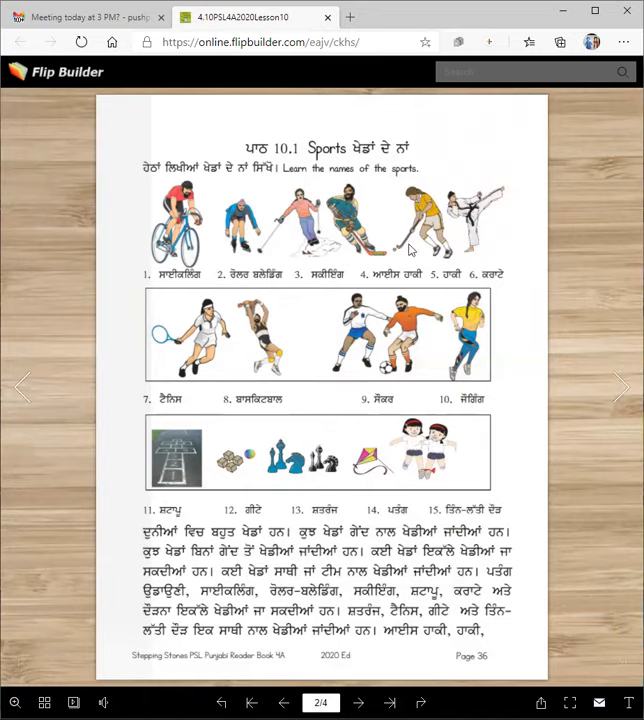
mouse_move(411, 662)
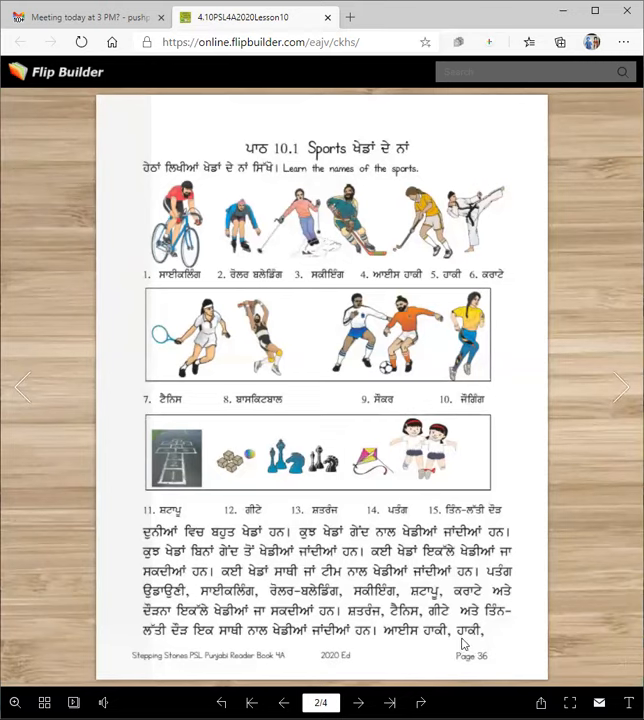
- Flip forward to page 37 showing the essay ending, activity and homework questions
click(620, 387)
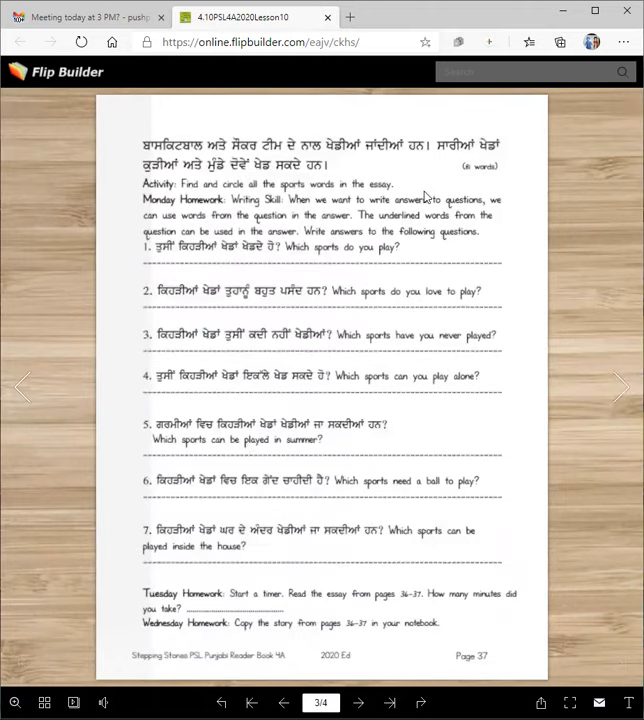
mouse_move(165, 320)
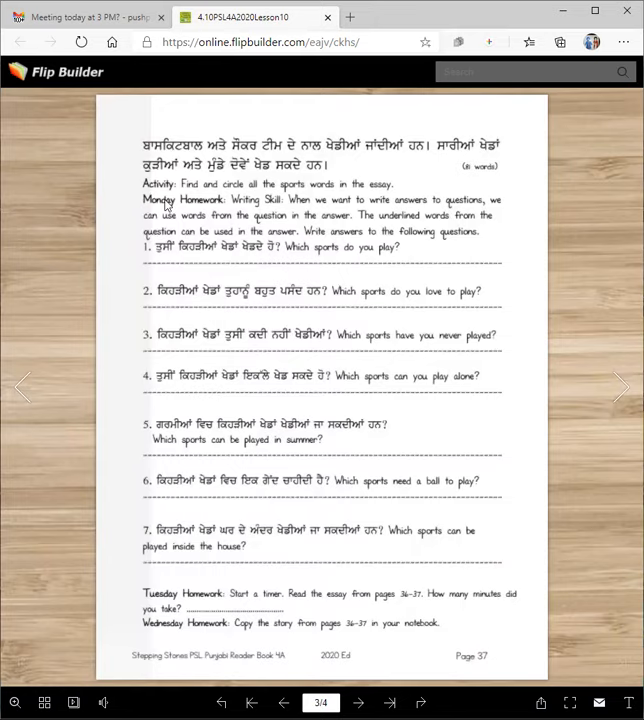
mouse_move(283, 197)
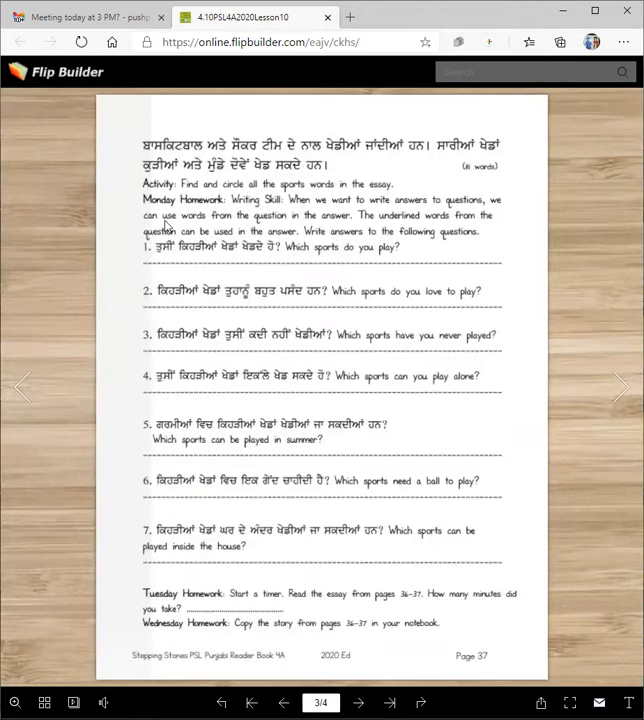
mouse_move(175, 213)
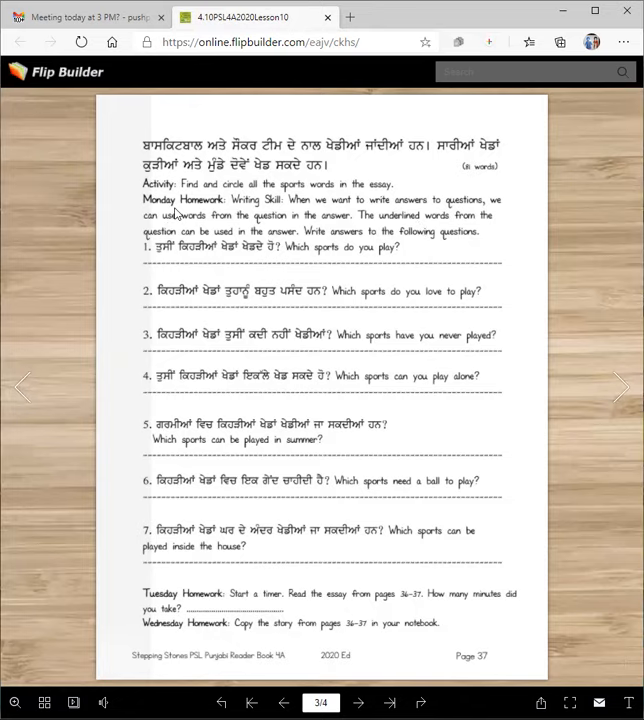
mouse_move(248, 348)
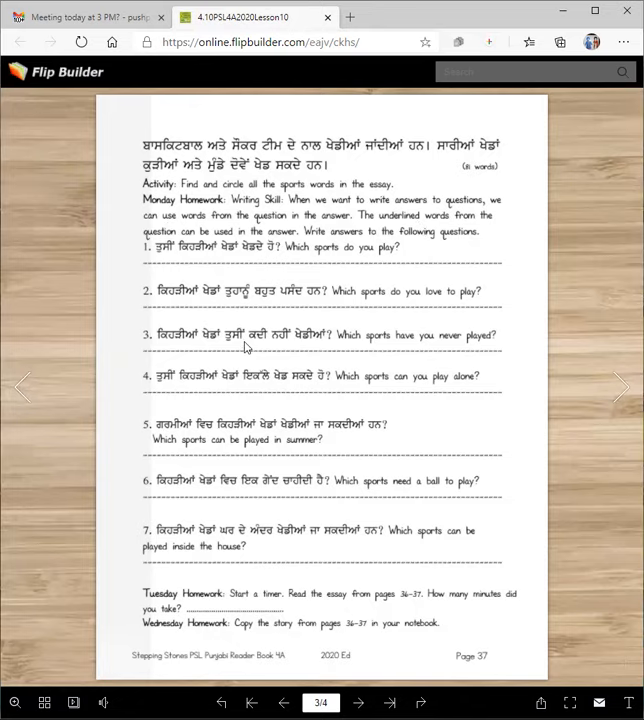
mouse_move(283, 210)
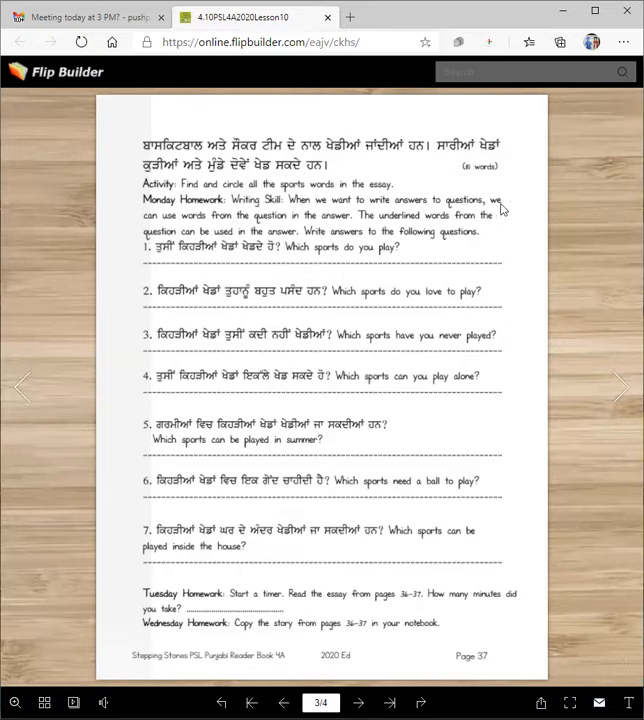
mouse_move(283, 228)
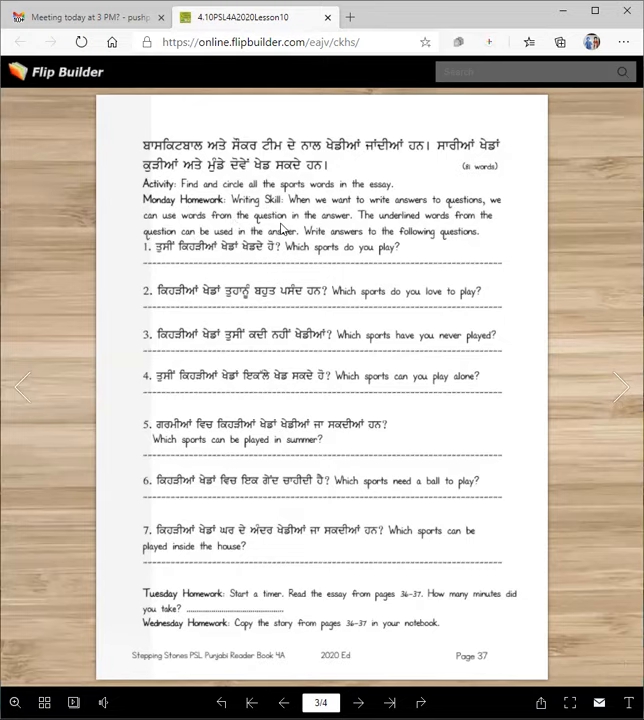
mouse_move(391, 225)
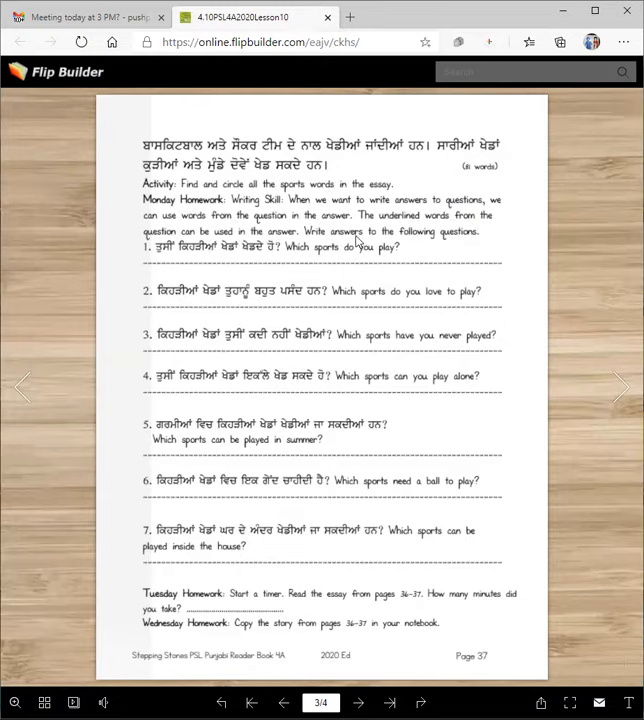
mouse_move(166, 265)
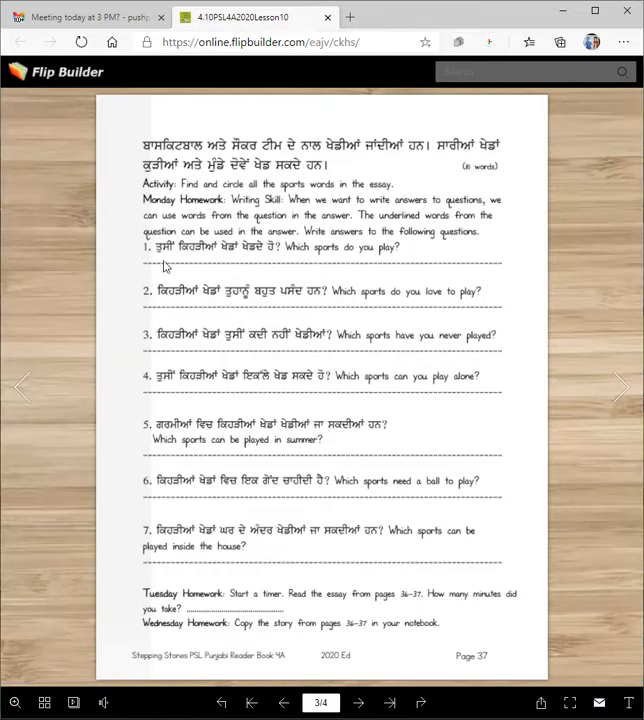
mouse_move(302, 255)
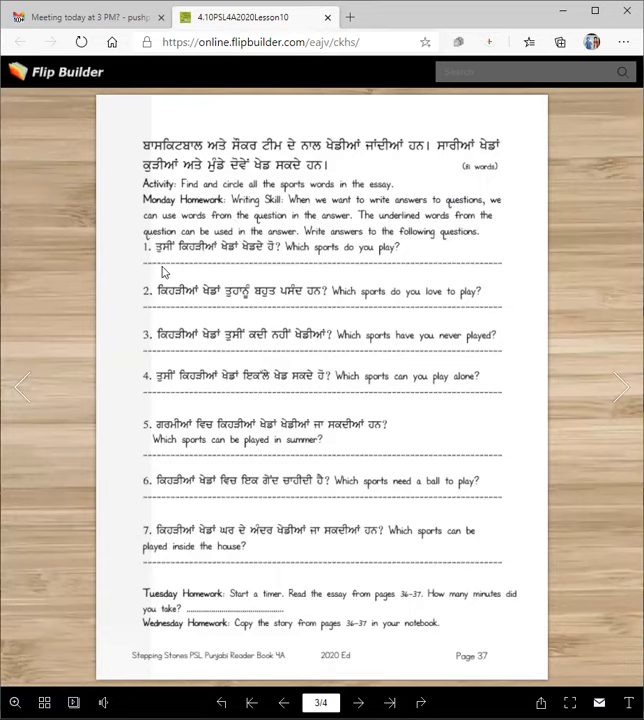
mouse_move(277, 276)
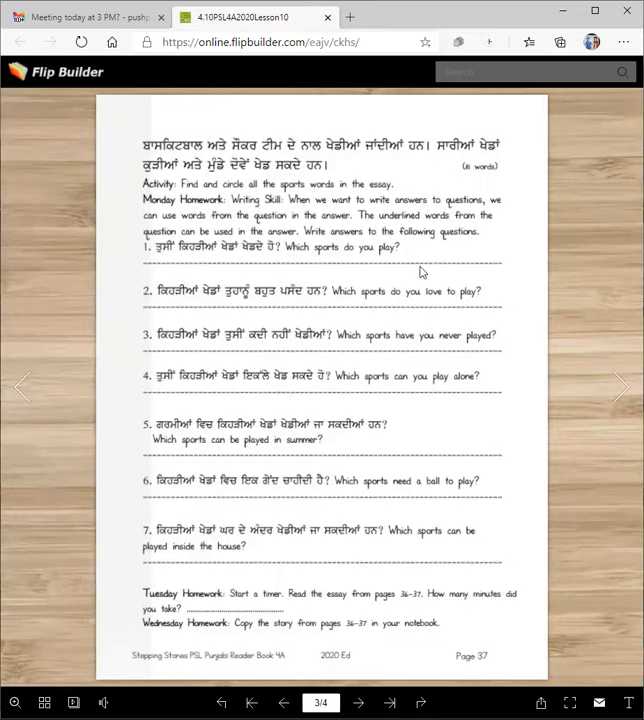
mouse_move(173, 251)
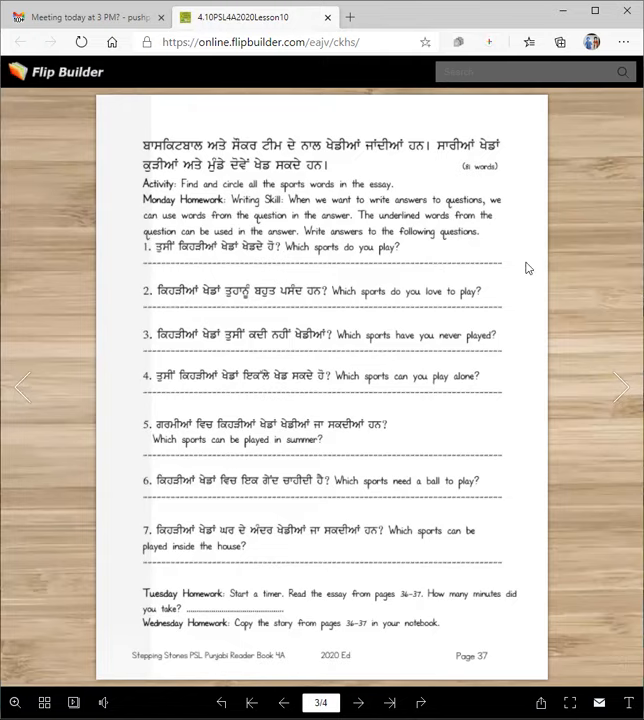
mouse_move(252, 306)
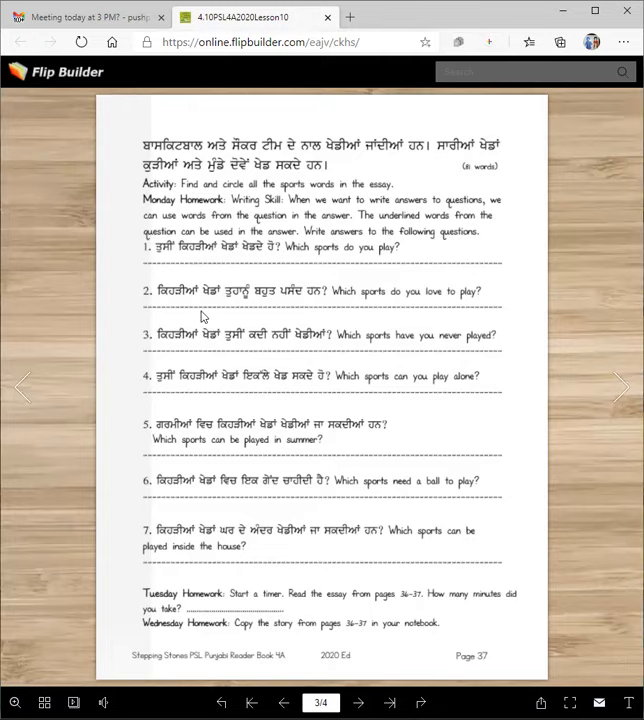
mouse_move(315, 318)
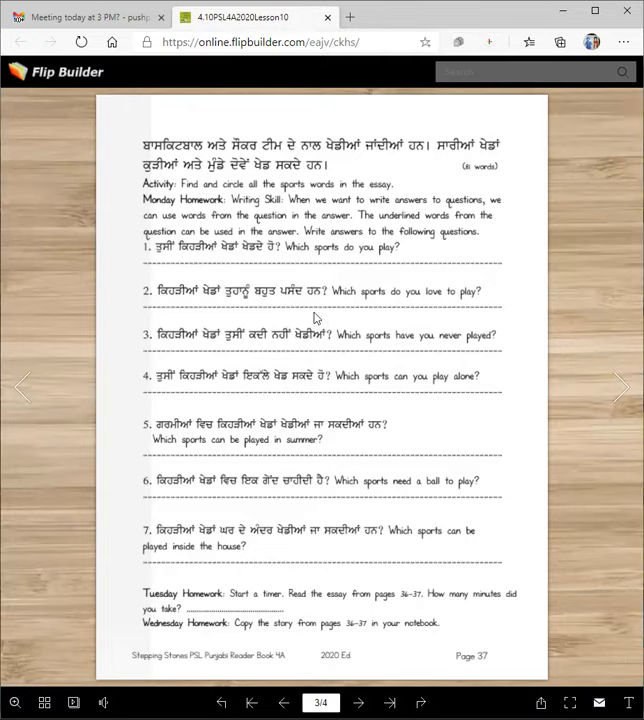
mouse_move(263, 305)
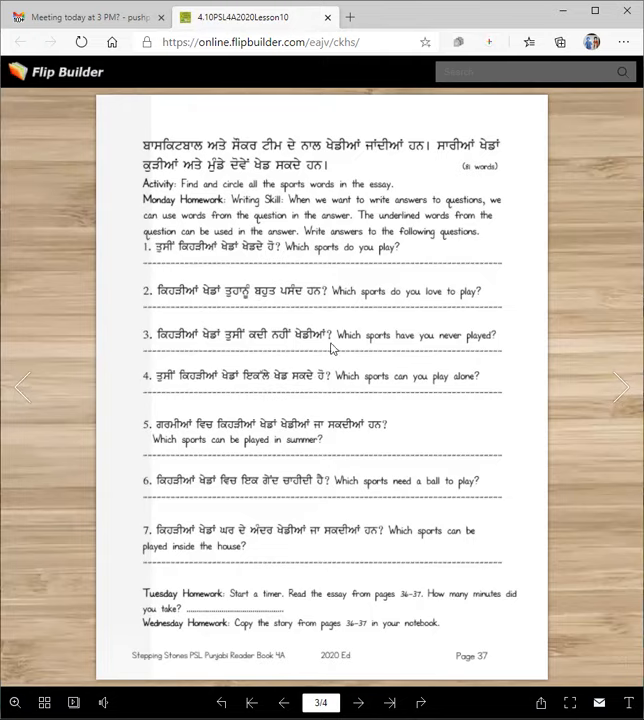
mouse_move(319, 360)
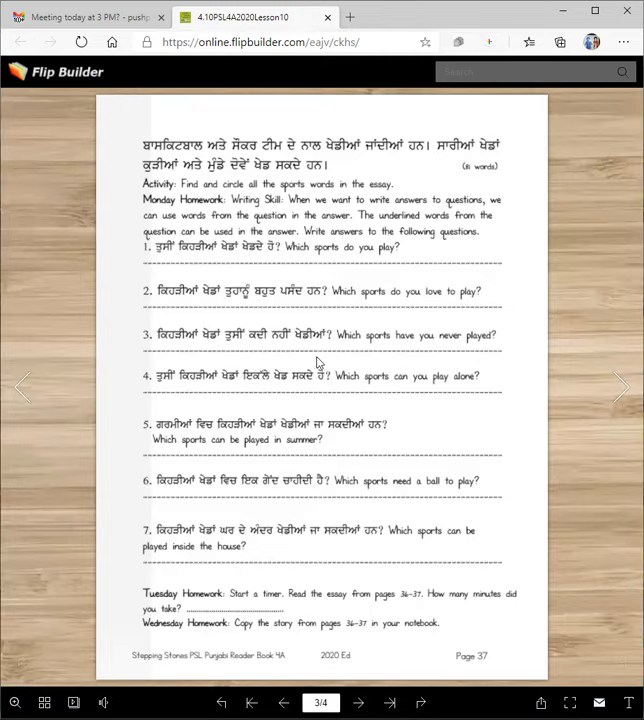
mouse_move(272, 377)
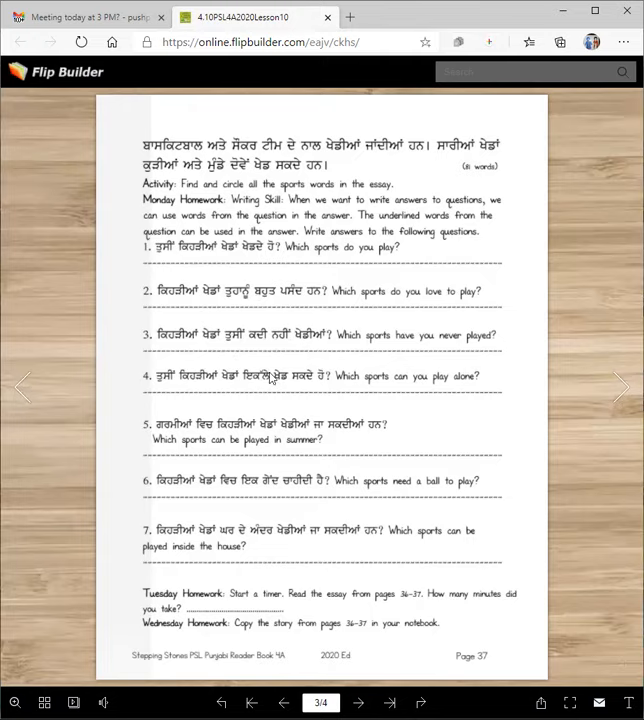
mouse_move(207, 391)
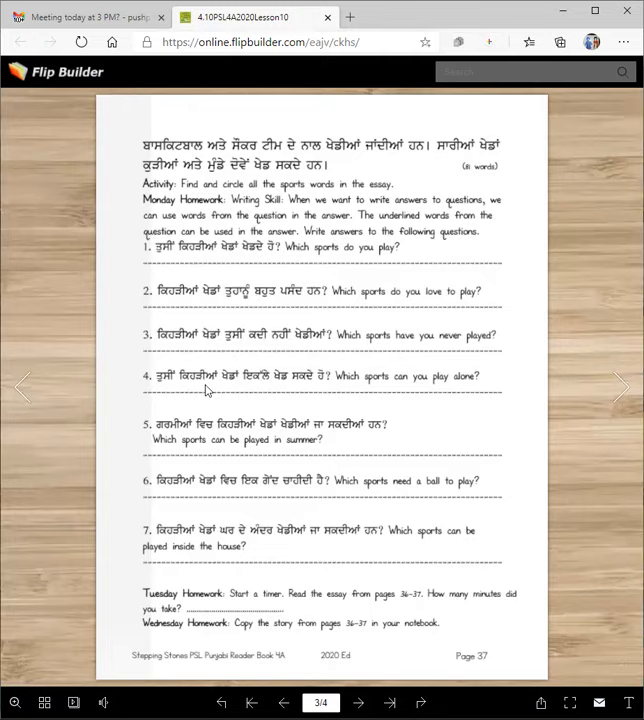
mouse_move(343, 386)
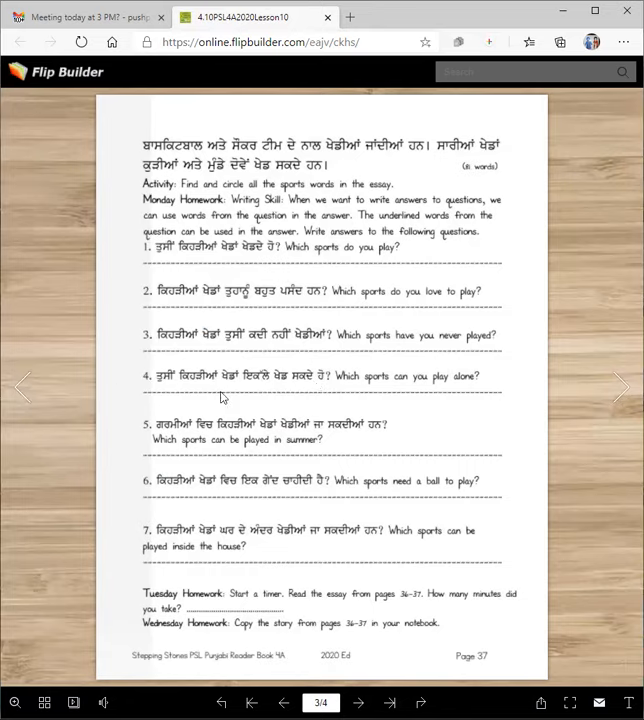
mouse_move(391, 395)
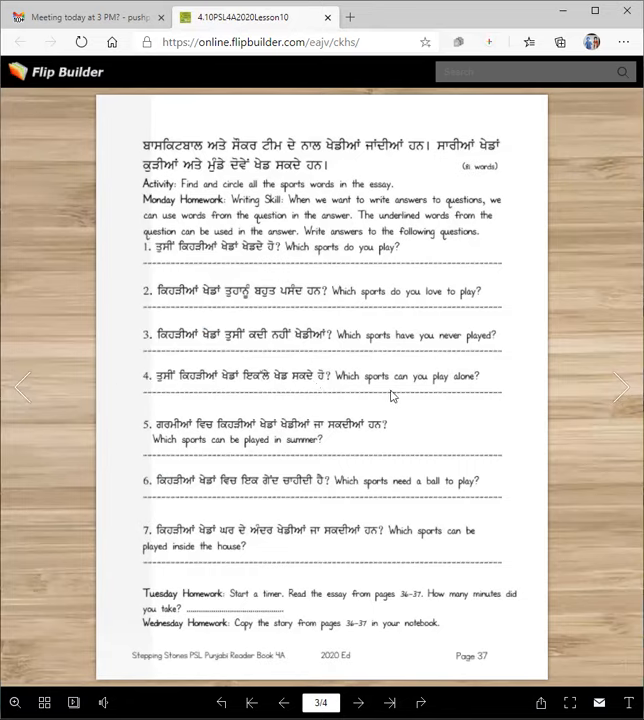
mouse_move(300, 450)
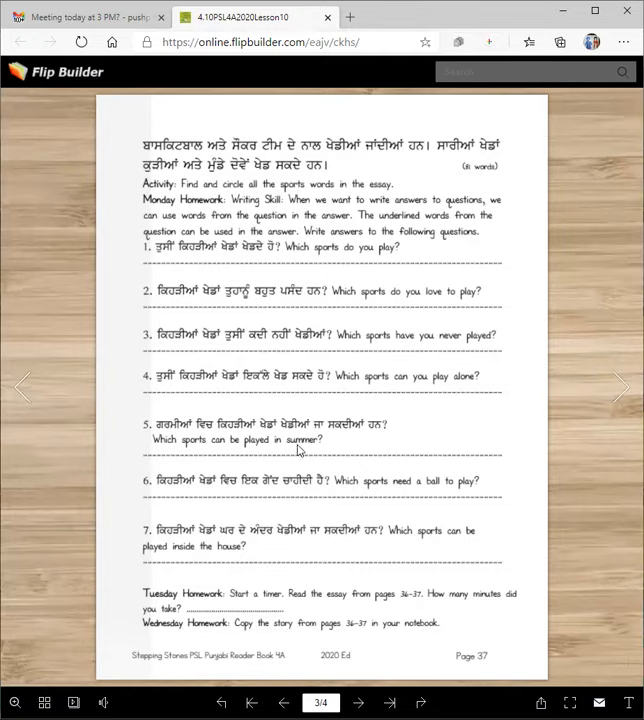
mouse_move(170, 435)
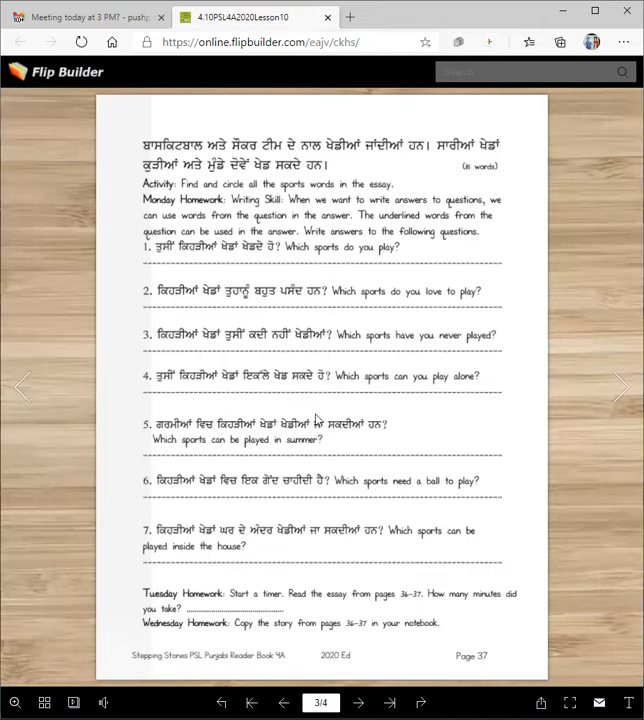
click(22, 387)
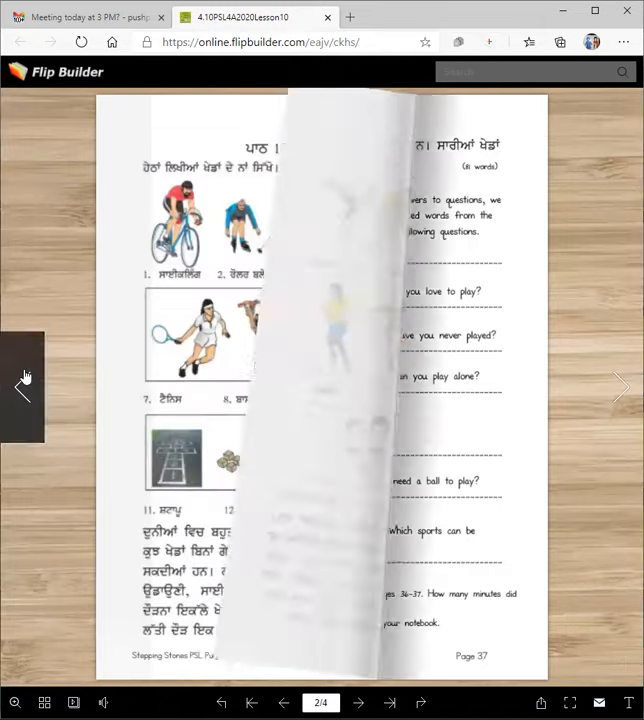
click(22, 388)
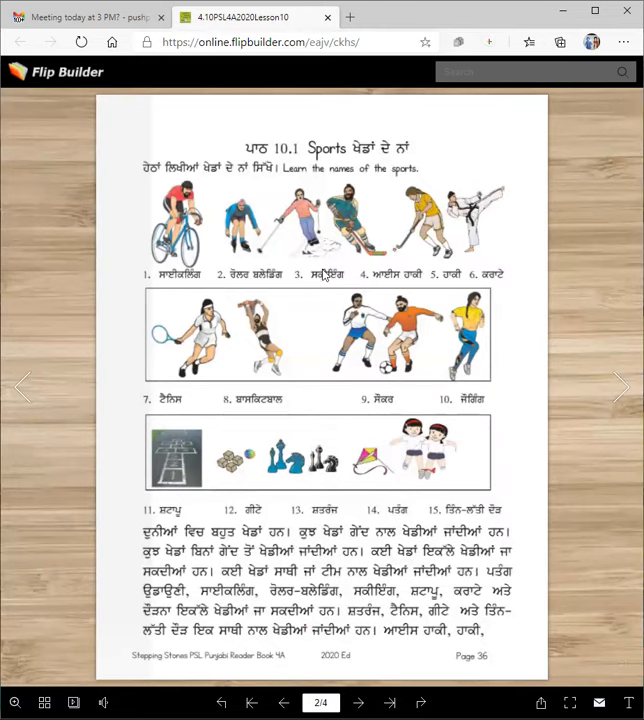
mouse_move(360, 258)
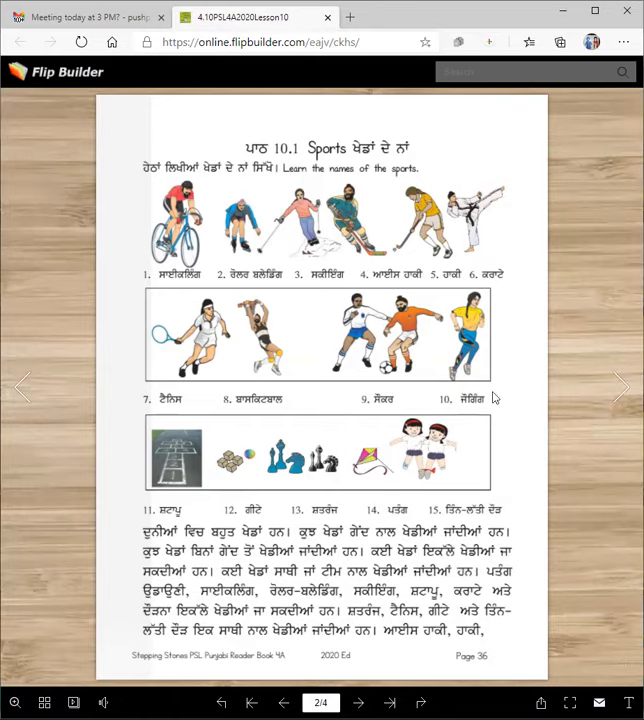
- Turn forward to page 37 with the Monday sports homework questions
click(619, 388)
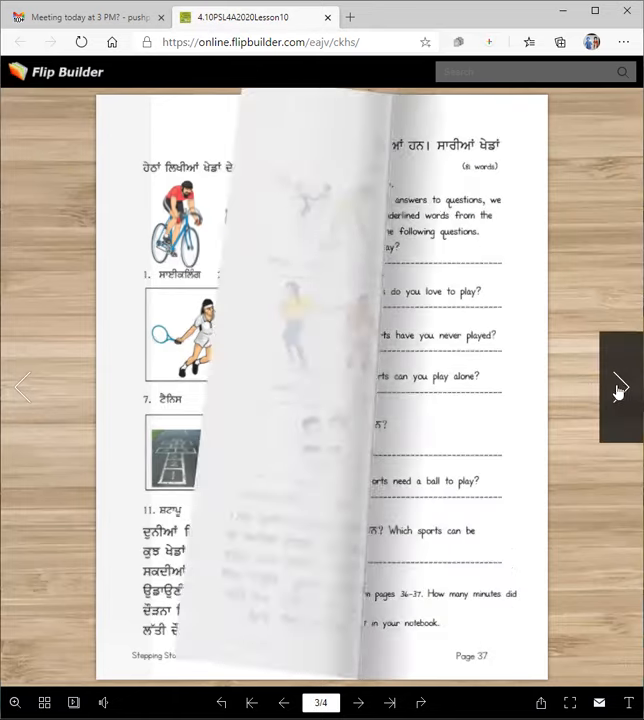
click(619, 387)
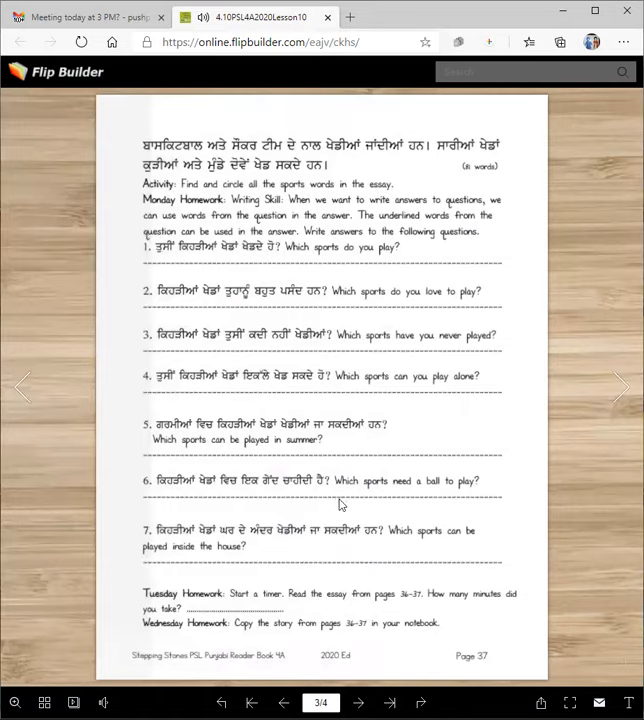
mouse_move(202, 557)
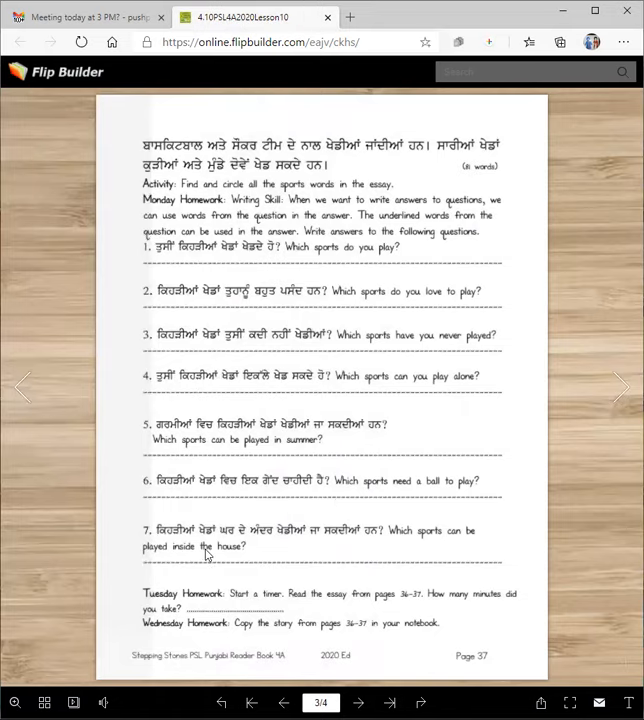
mouse_move(342, 483)
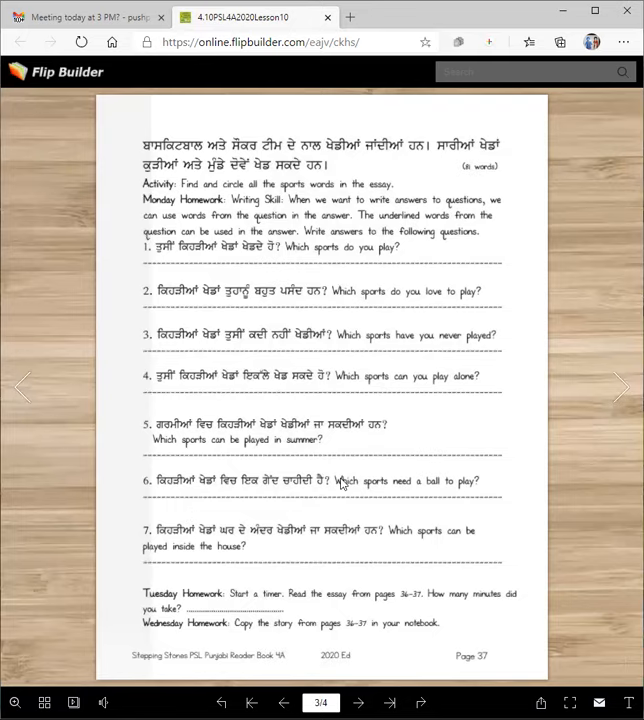
mouse_move(294, 538)
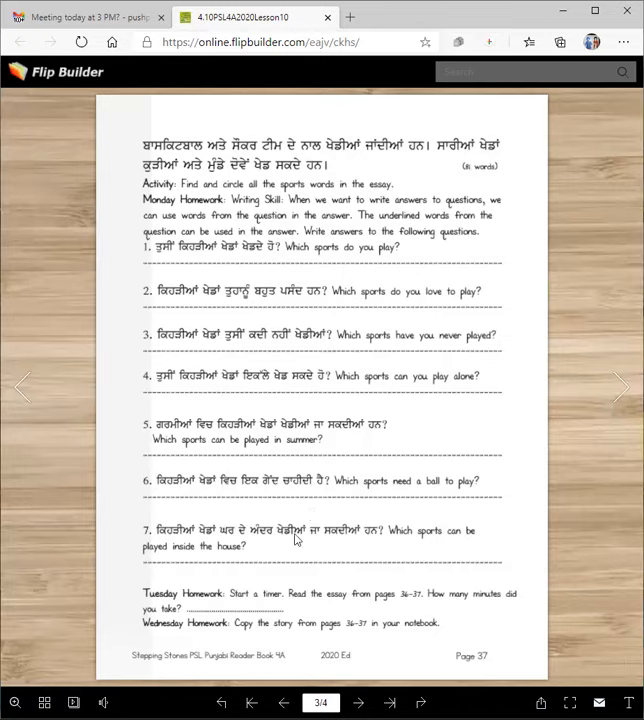
mouse_move(257, 538)
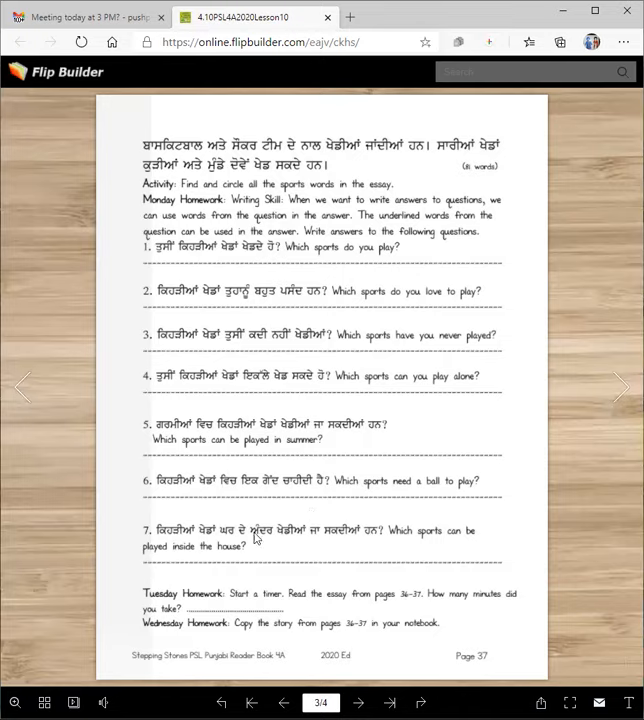
mouse_move(22, 387)
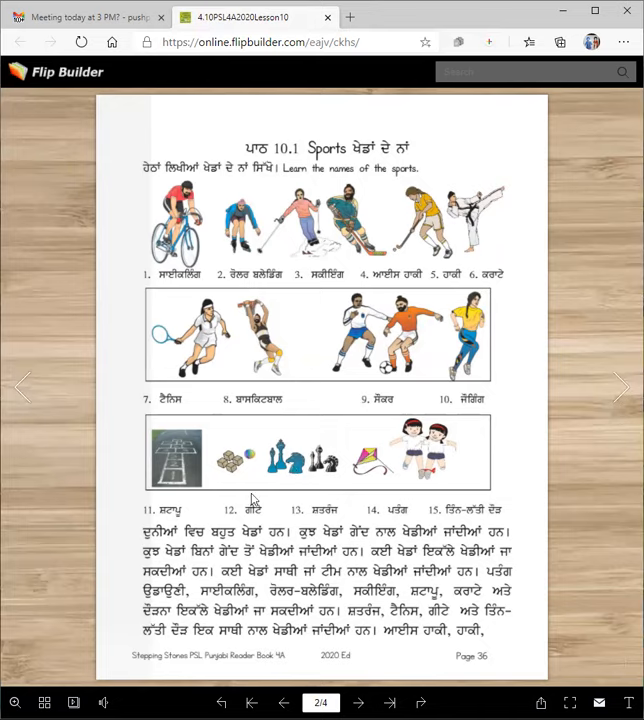
mouse_move(327, 496)
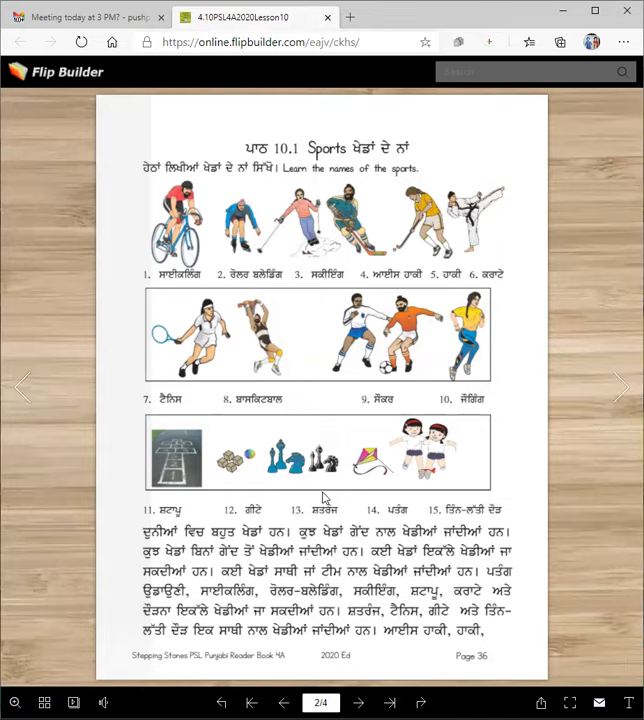
mouse_move(463, 230)
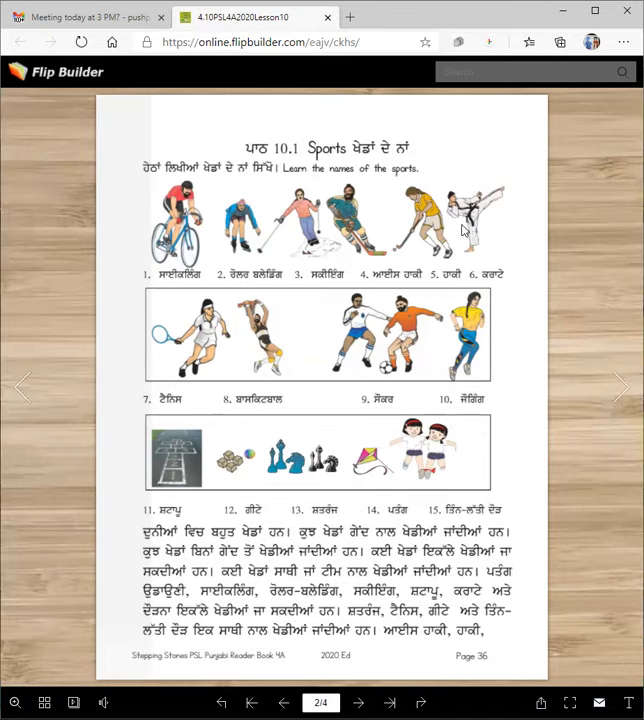
mouse_move(388, 454)
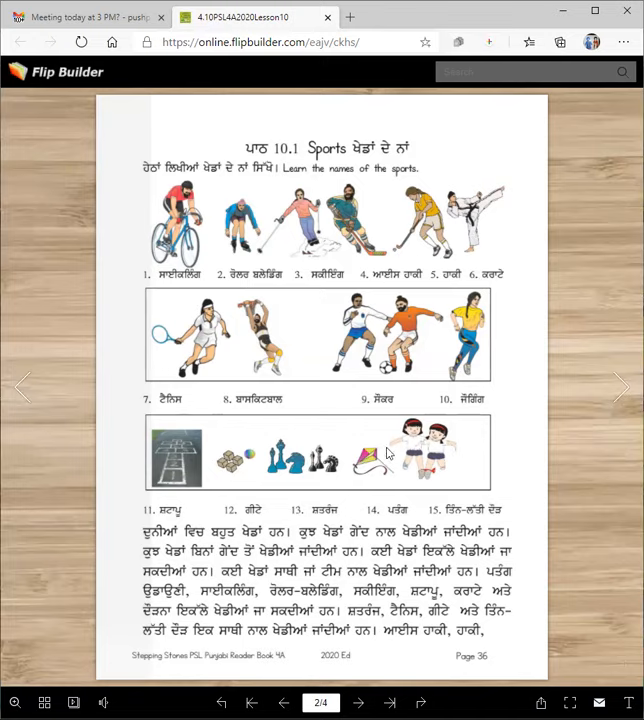
mouse_move(98, 483)
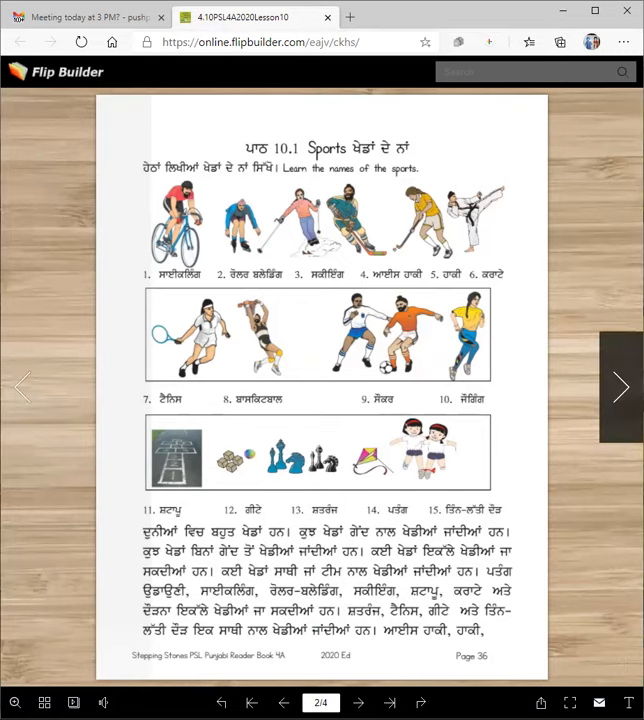
- Flip forward to page 37 showing the Tuesday and Wednesday homework tasks
click(618, 387)
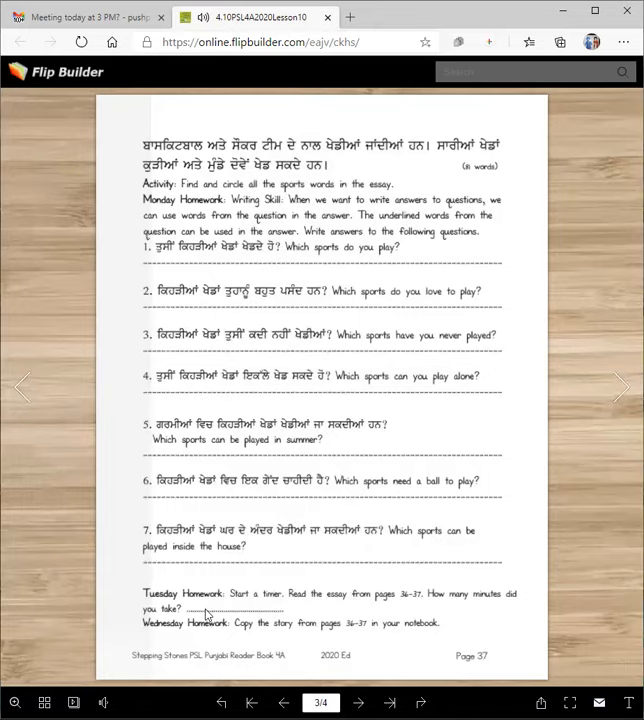
mouse_move(294, 607)
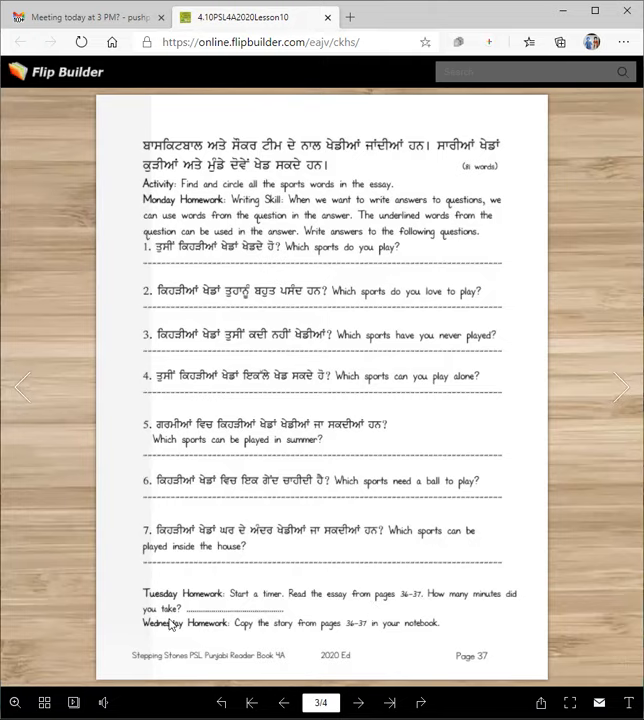
mouse_move(330, 637)
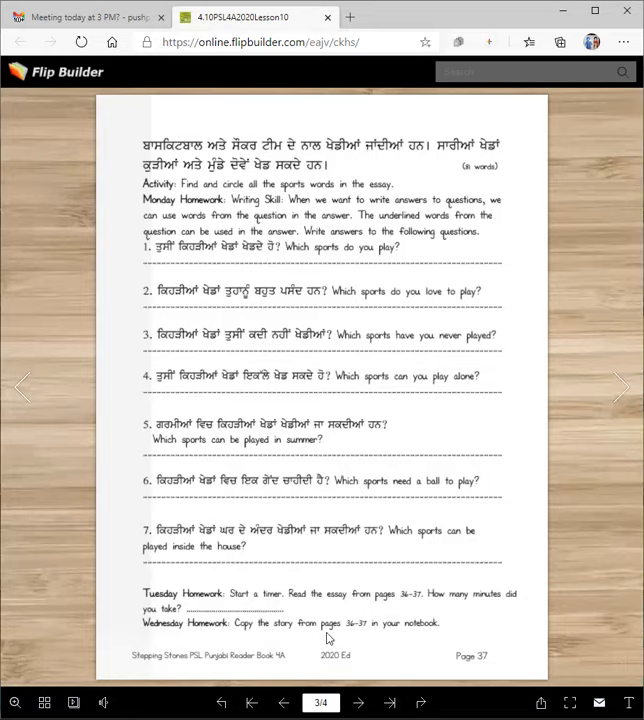
mouse_move(422, 630)
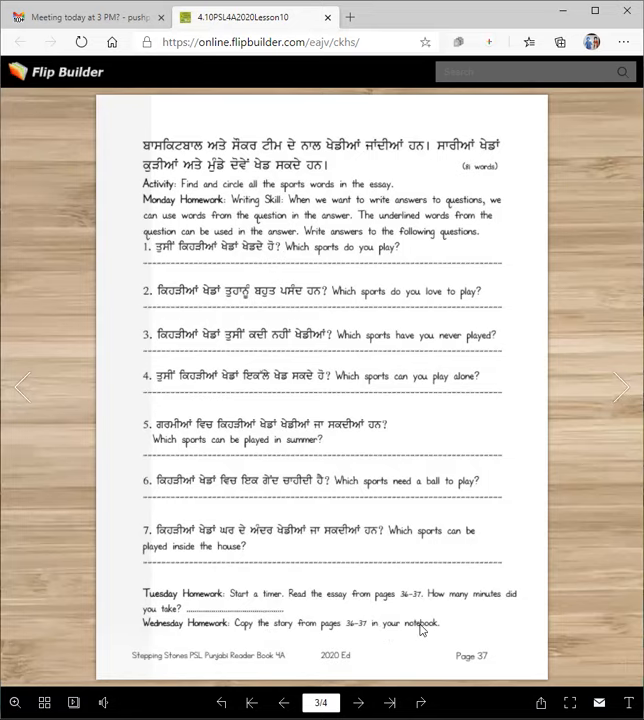
mouse_move(460, 638)
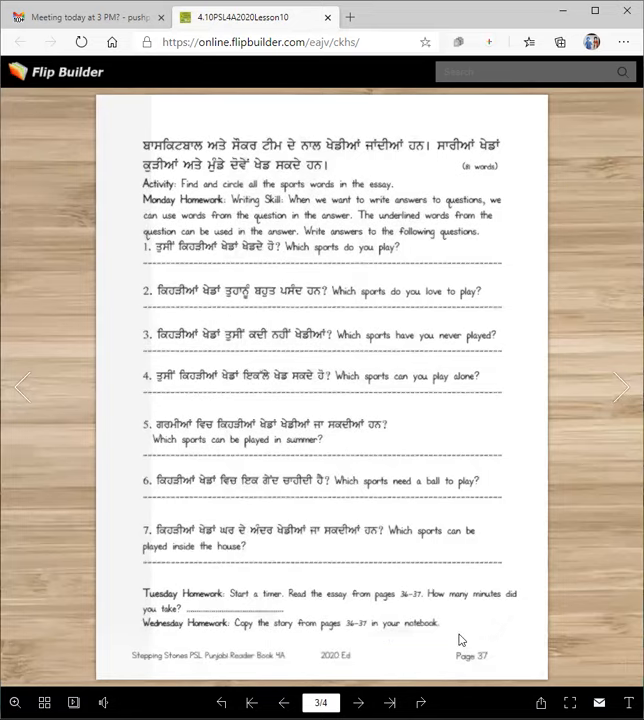
mouse_move(620, 386)
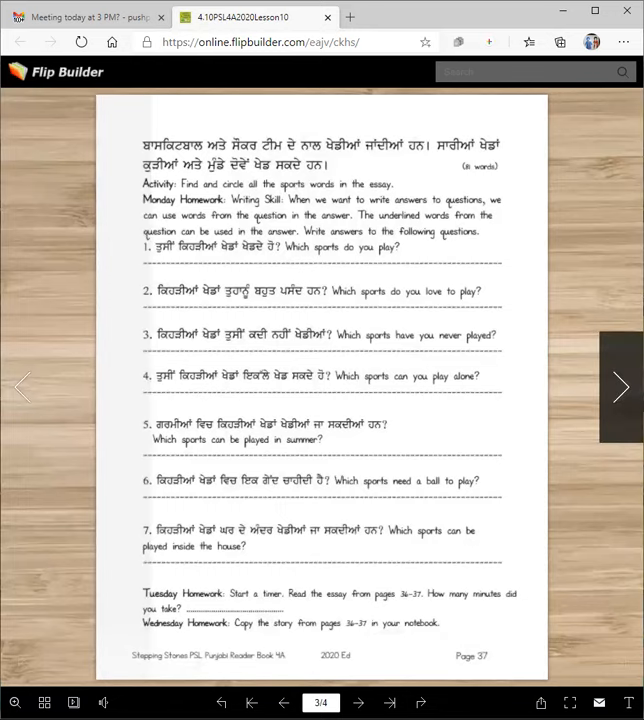
- Show the page 38 name-the-sport pictures, then jump back to the Lesson 10 cover
click(620, 387)
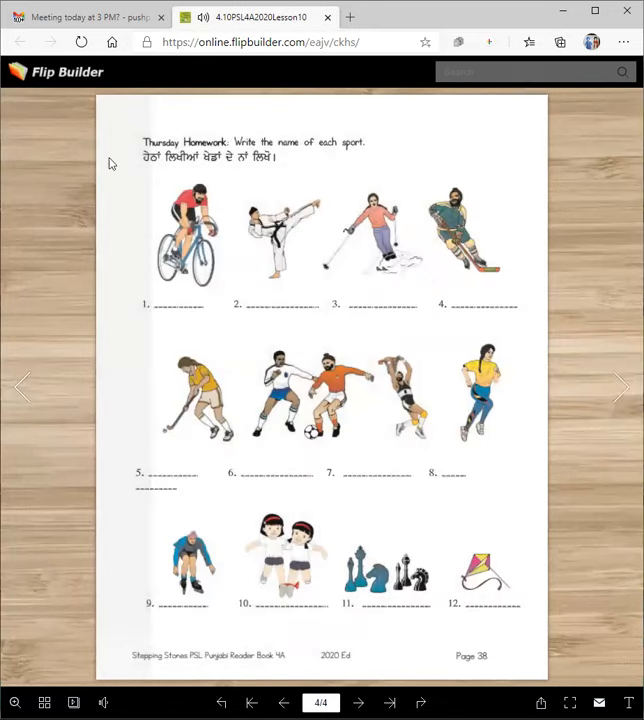
mouse_move(165, 166)
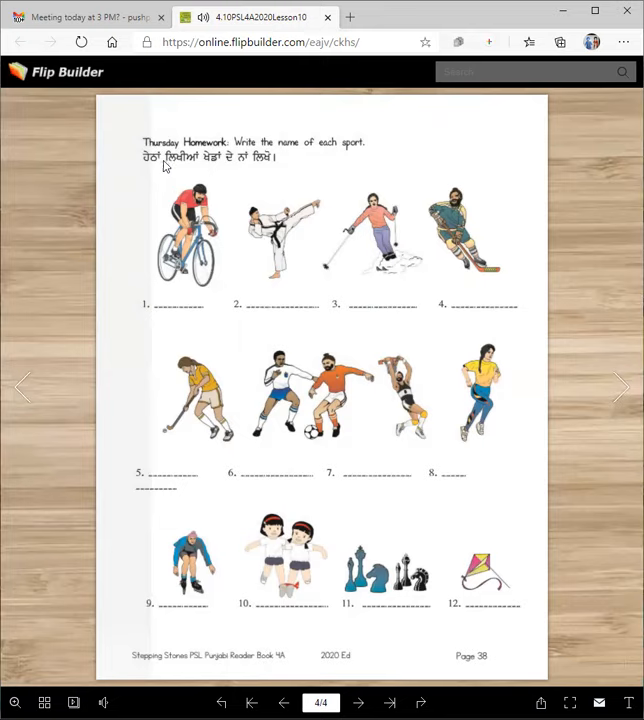
mouse_move(229, 306)
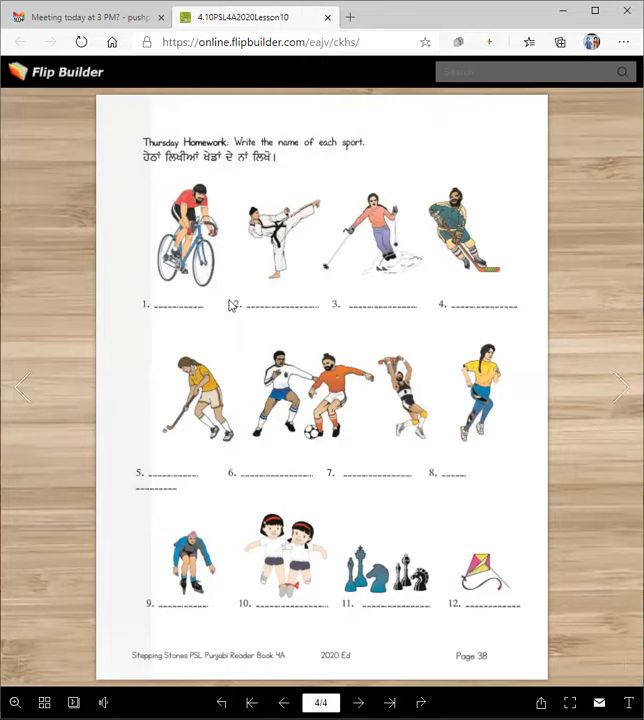
mouse_move(155, 503)
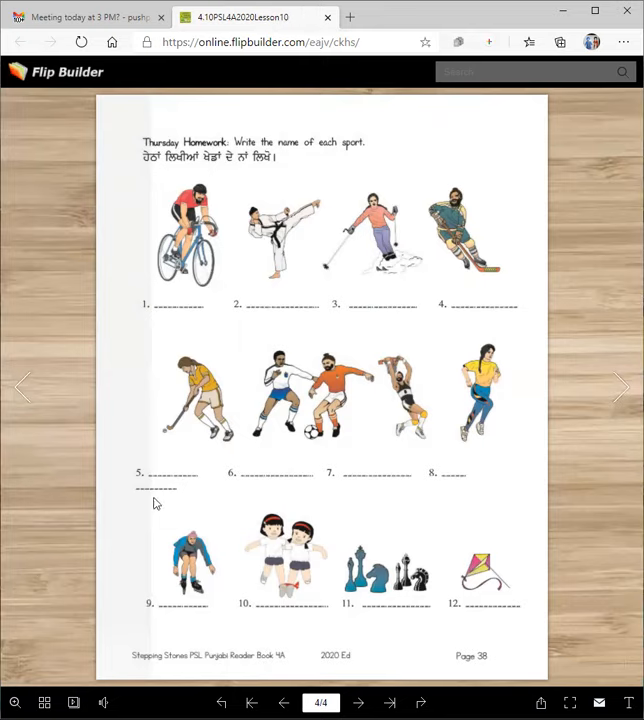
mouse_move(501, 482)
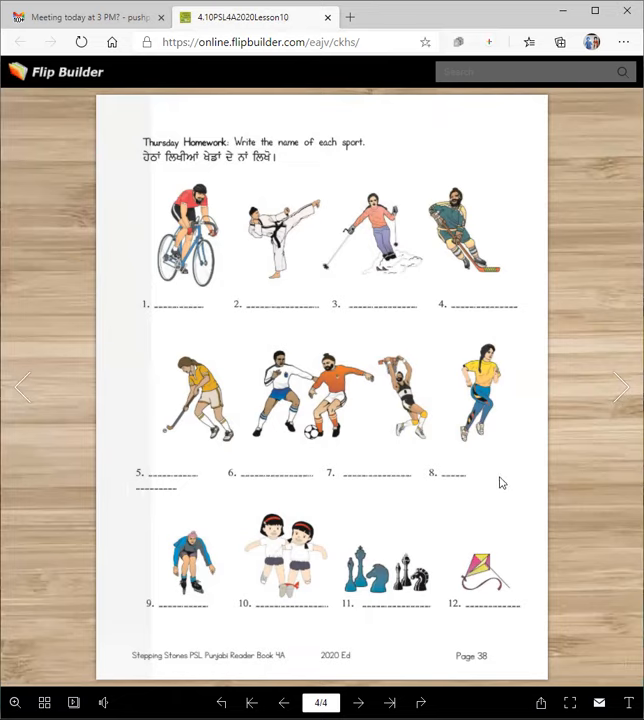
mouse_move(620, 387)
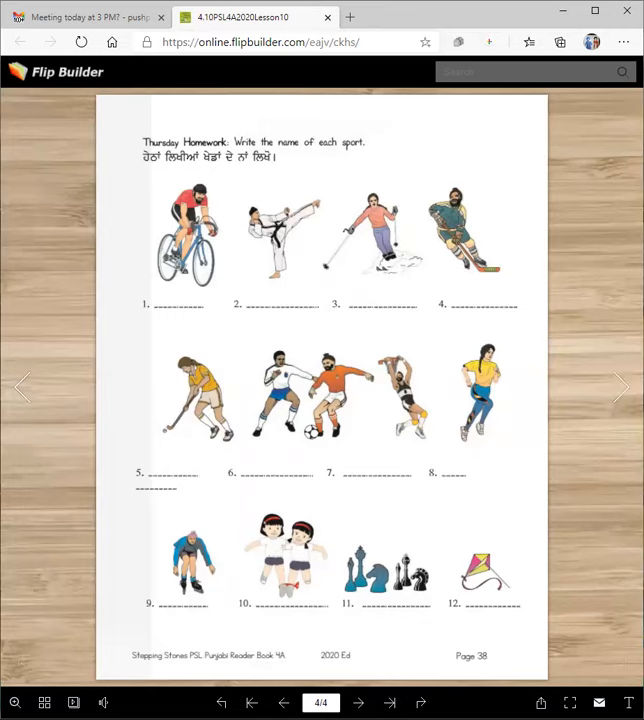
click(251, 702)
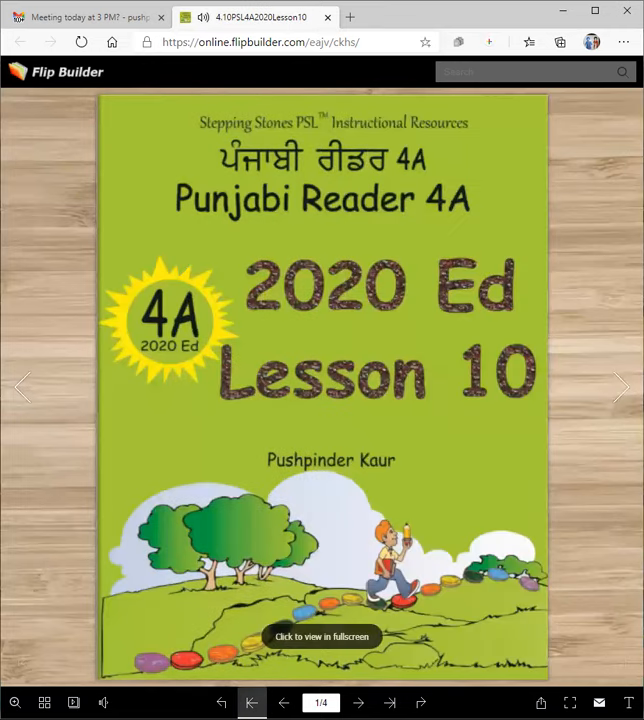